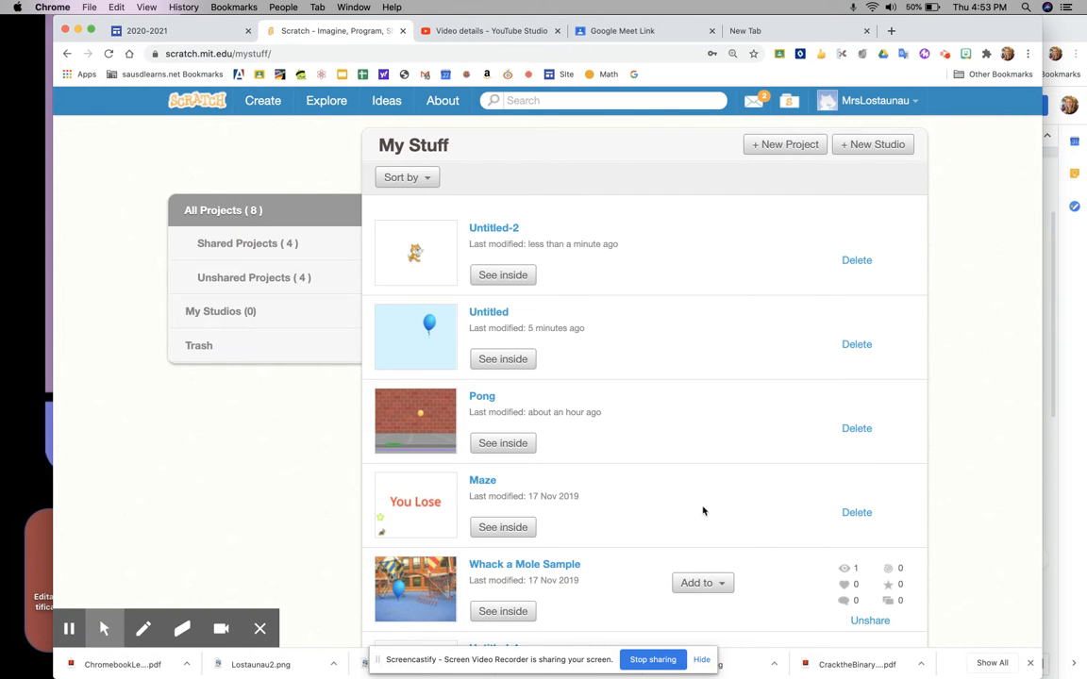
mouse_move(491, 313)
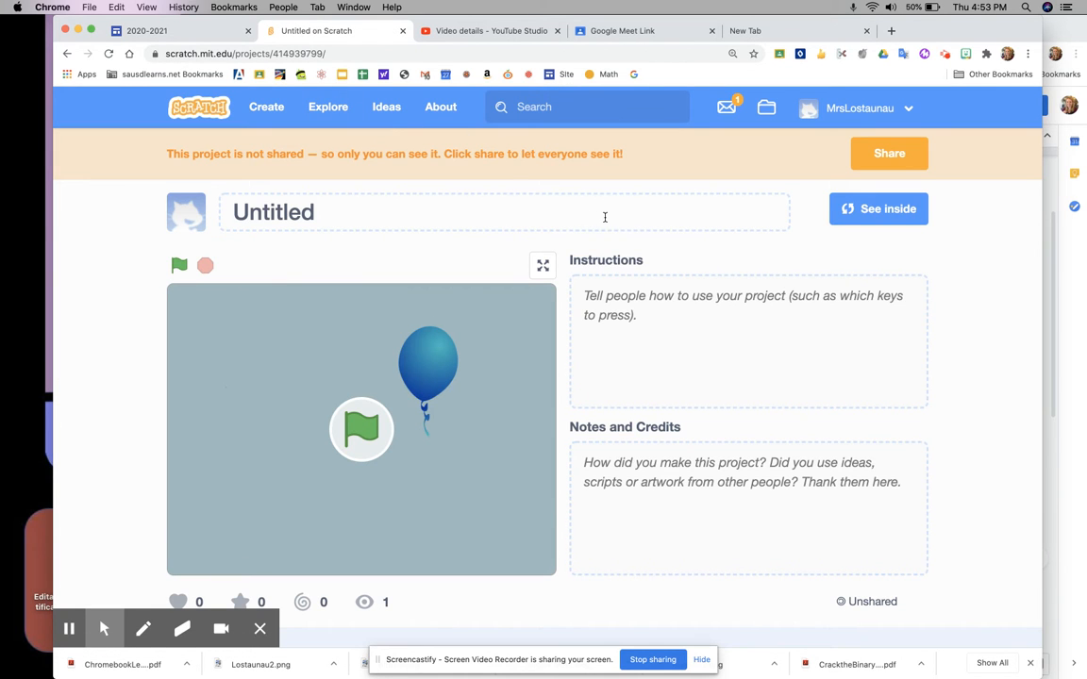
- Dismiss the site search suggestions to reveal the Untitled project page
left_click(589, 105)
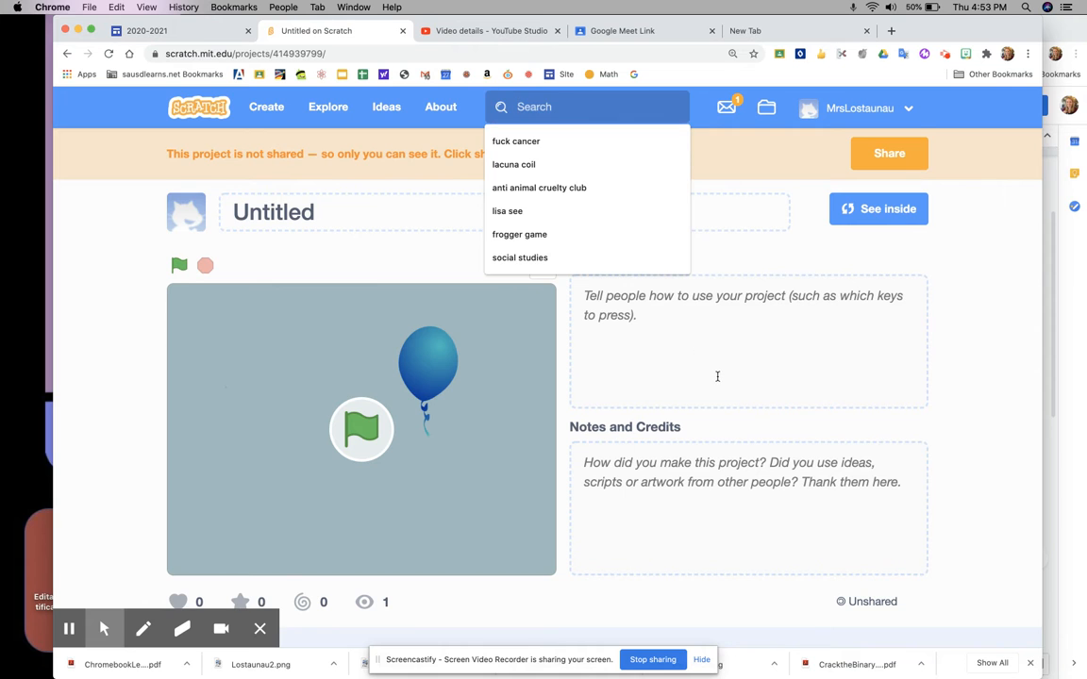
left_click(880, 189)
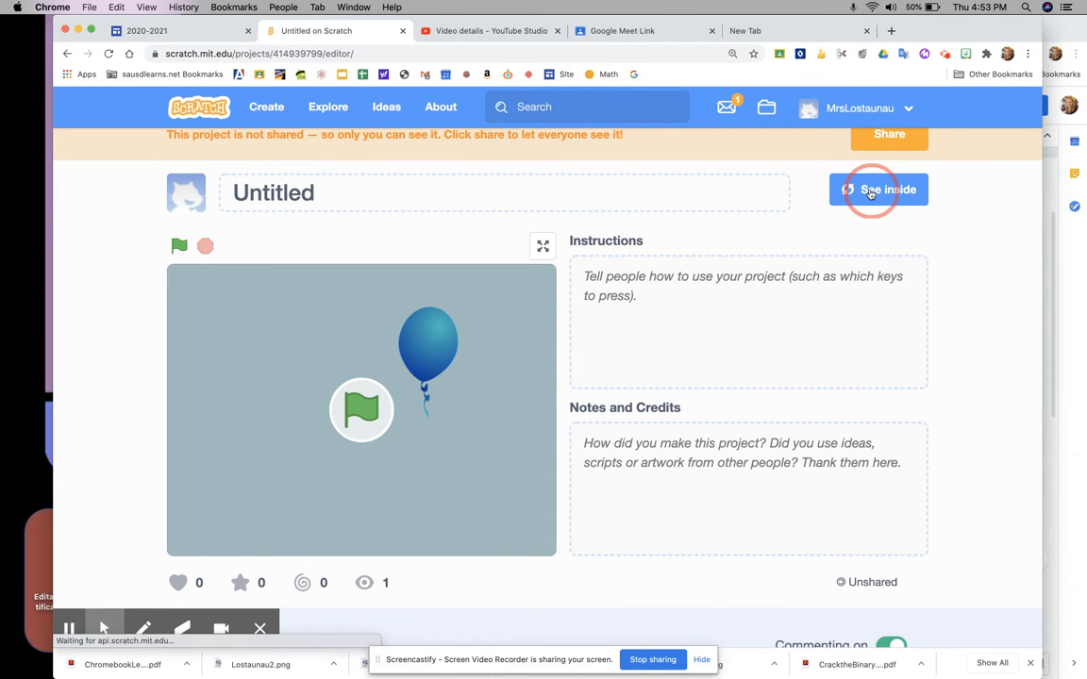
- Open the project in the editor and title it 'Whack a mole'
left_click(880, 189)
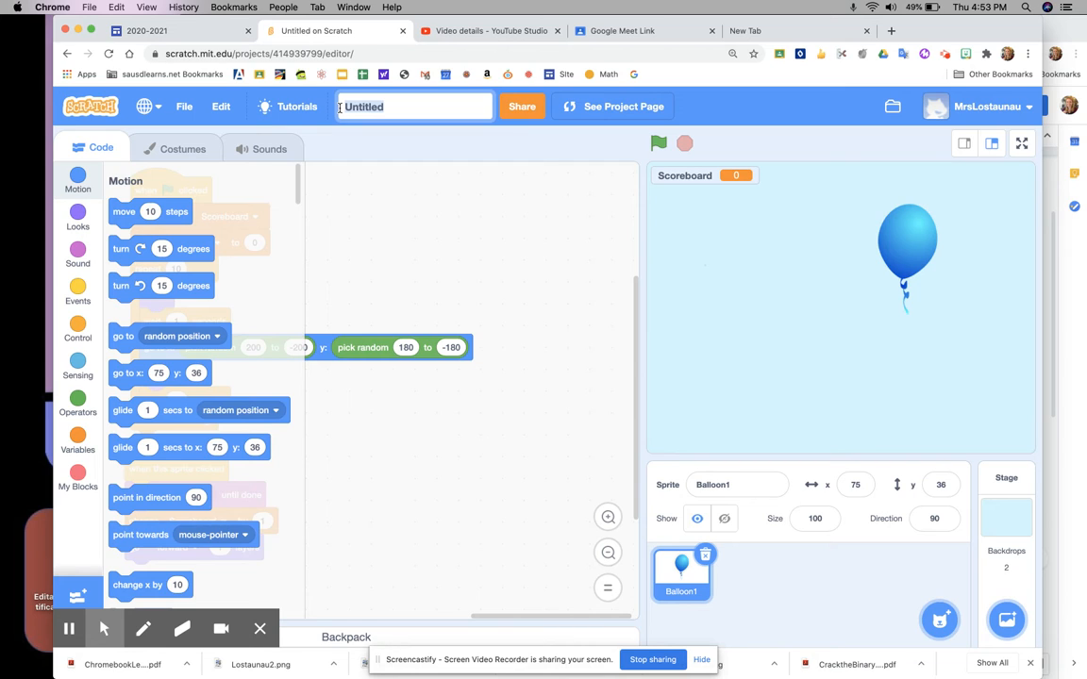
type("Whack")
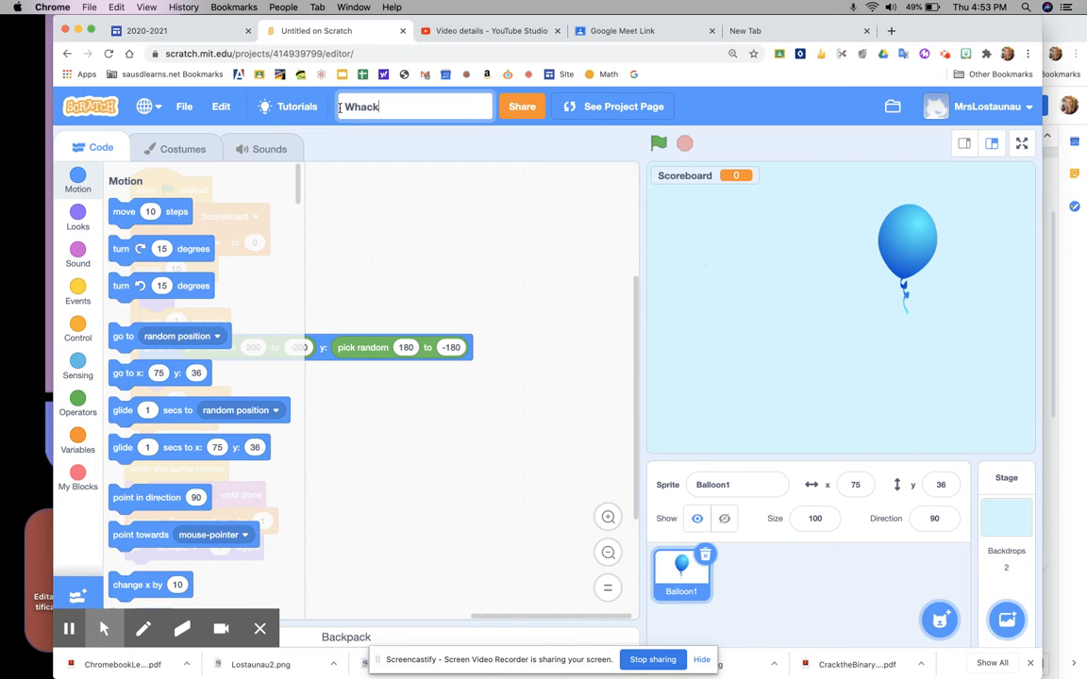
type("a mole")
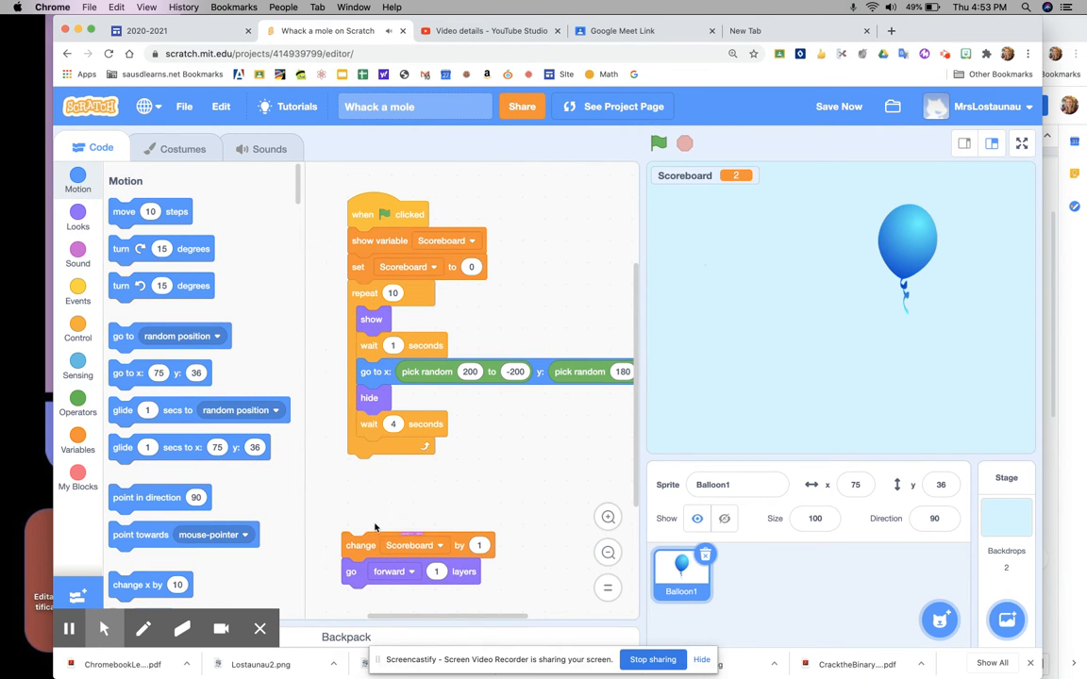
- Run the change Scoreboard block twice to test the score increment
left_click(366, 546)
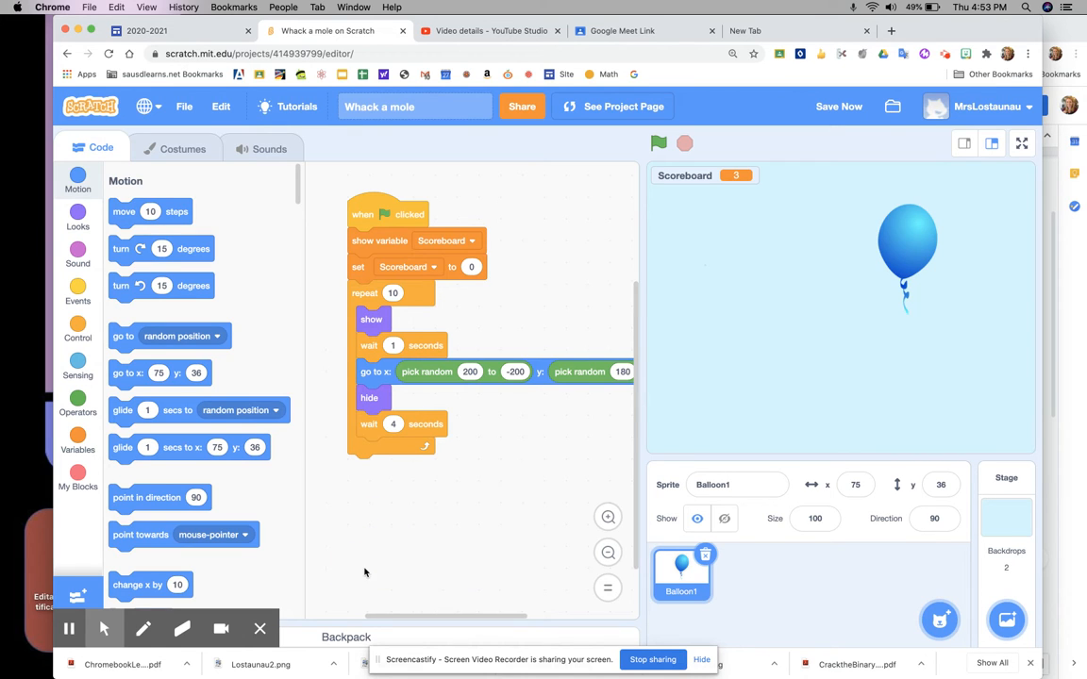
left_click(657, 143)
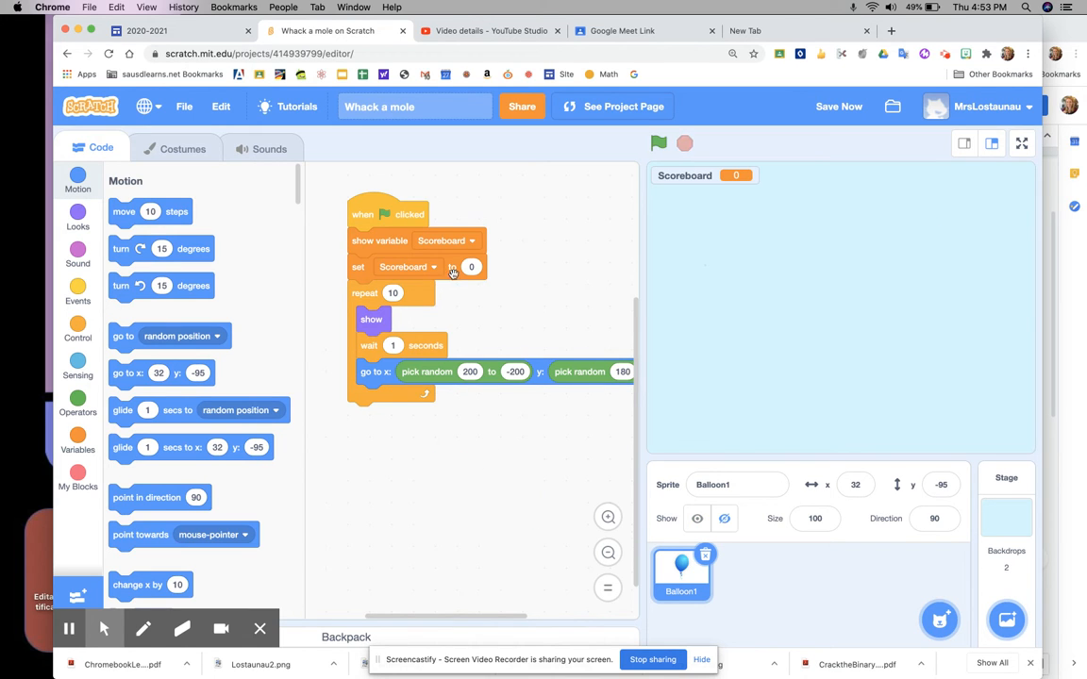
- Set the go-to block's y to pick random 180 to -180
left_click(468, 372)
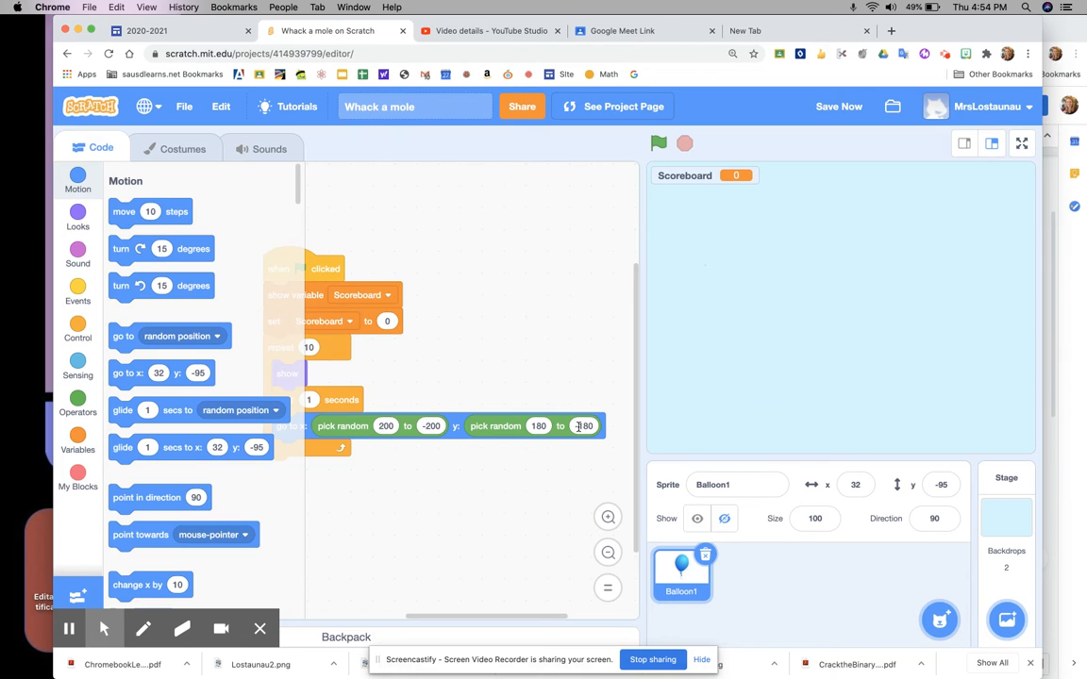
type("-180")
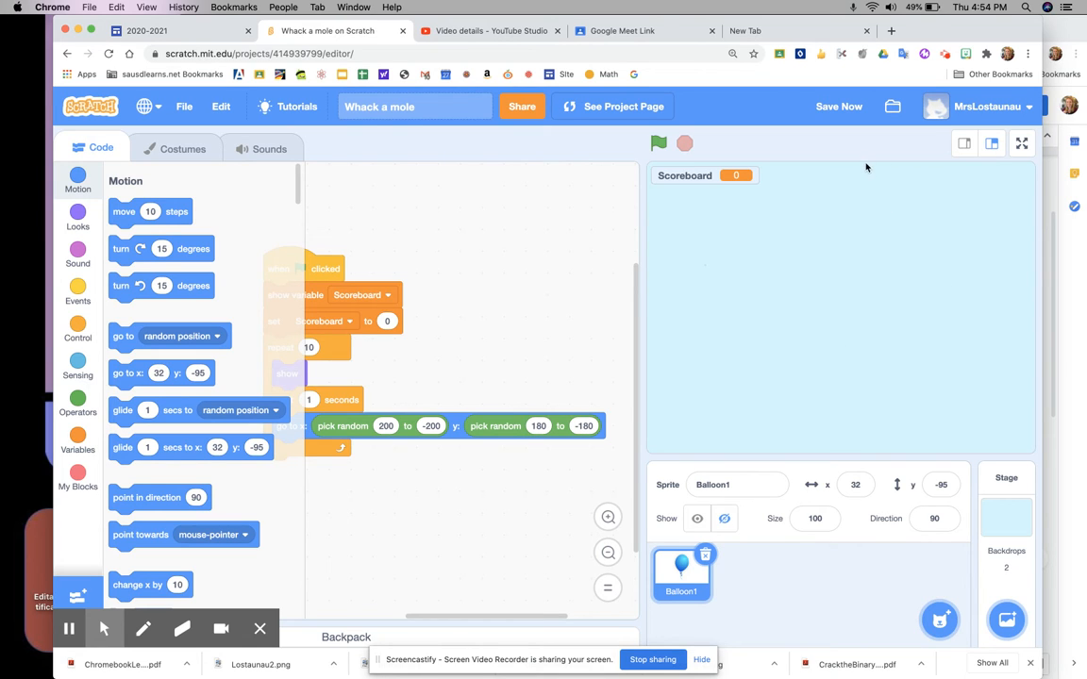
mouse_move(876, 447)
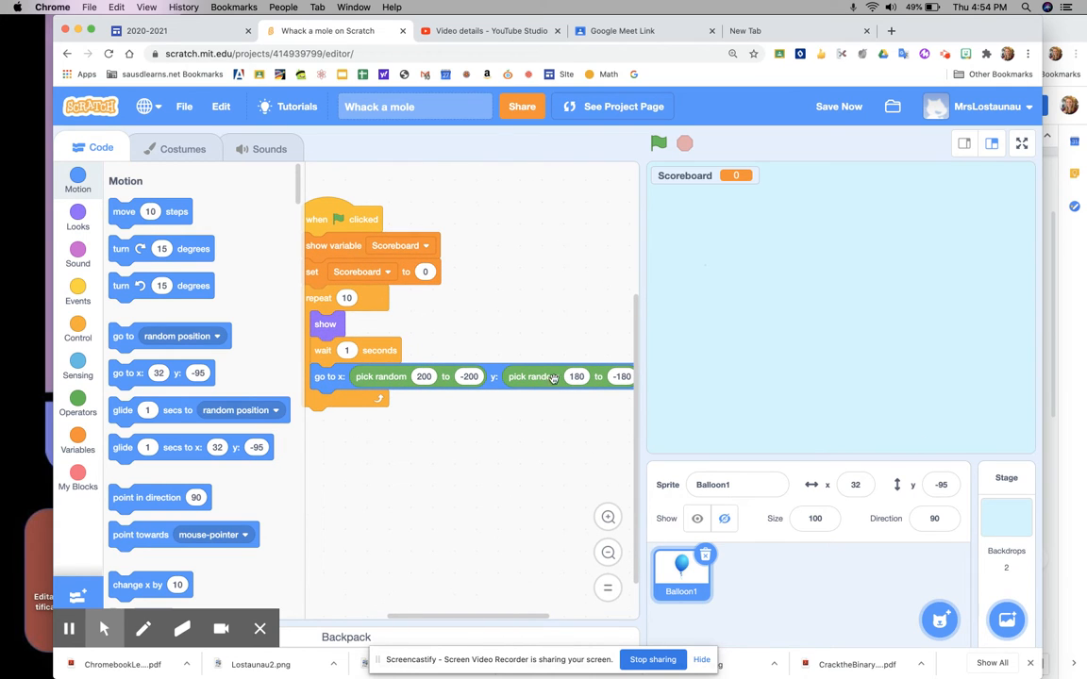
mouse_move(272, 396)
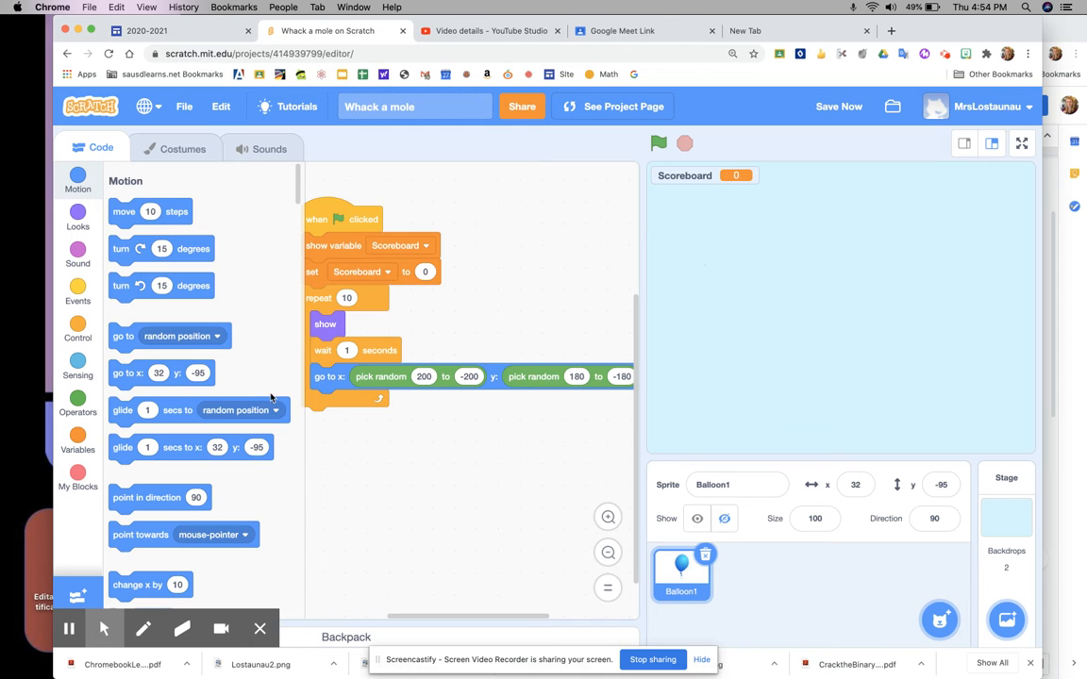
mouse_move(72, 256)
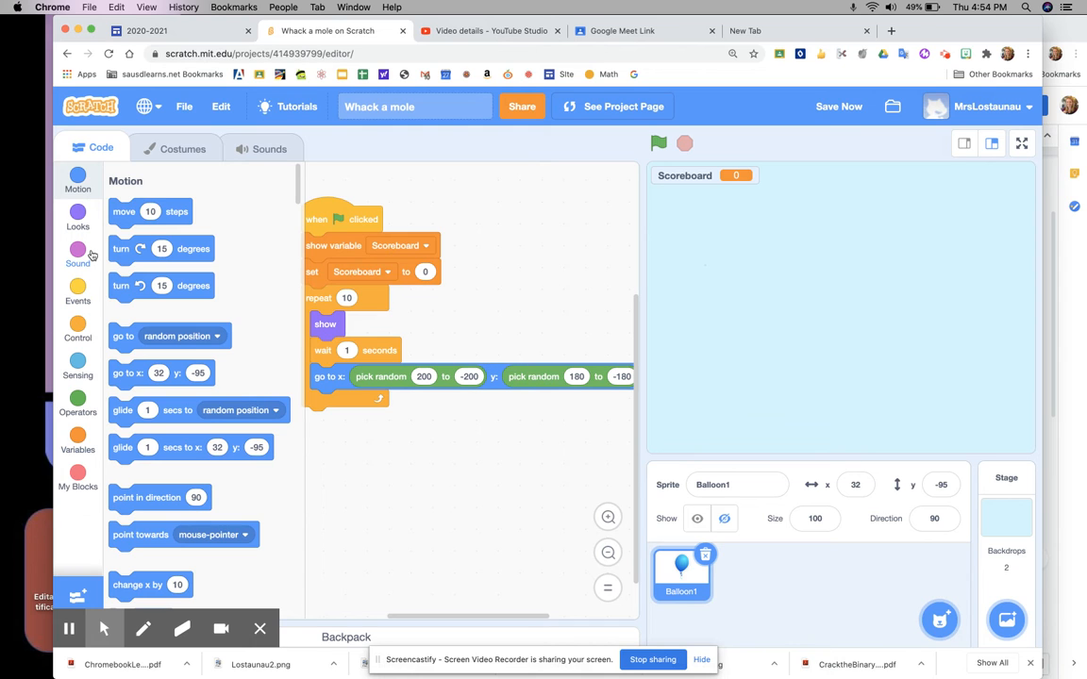
mouse_move(77, 331)
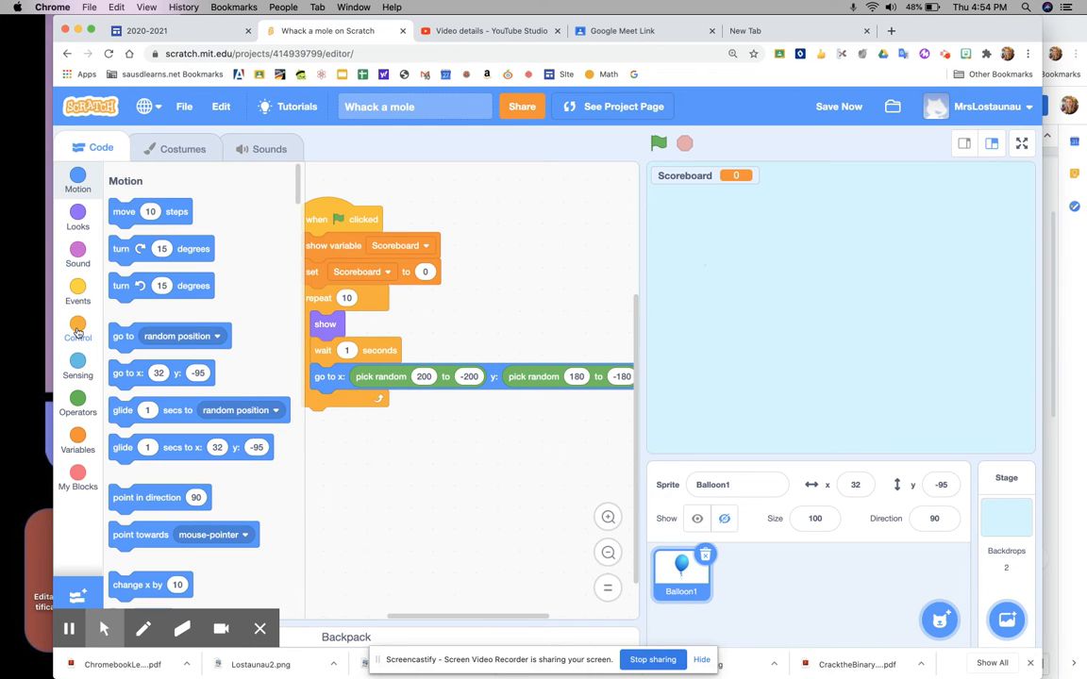
- After the random jump, add wait 1 second, hide, then a 4-second wait in the loop
left_click(77, 328)
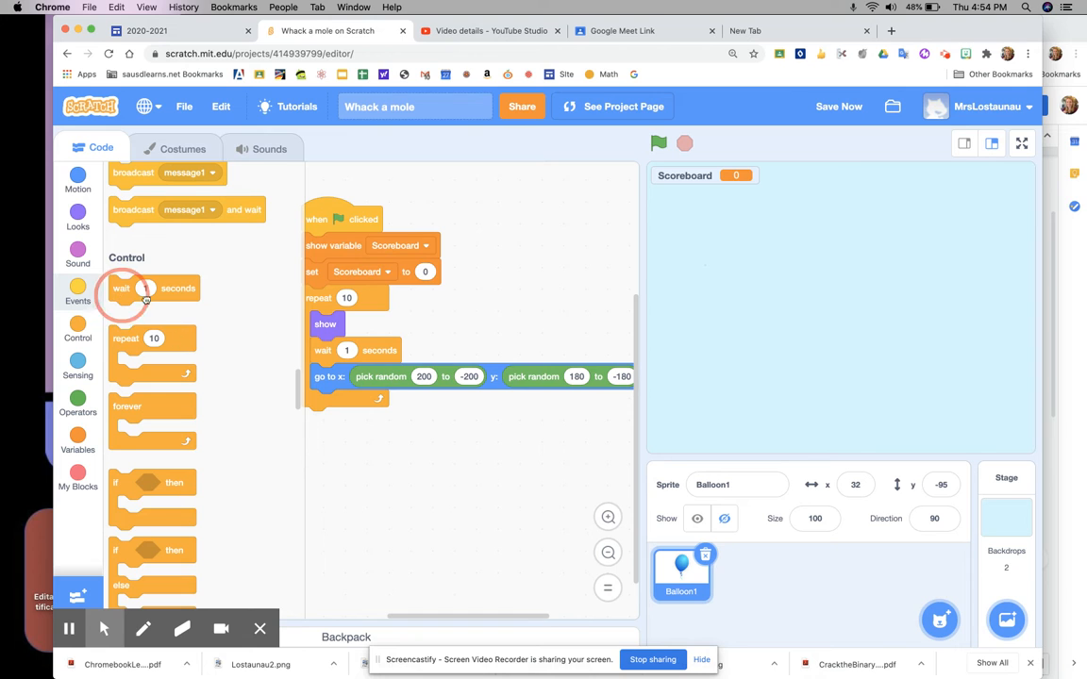
left_click_drag(120, 287, 325, 404)
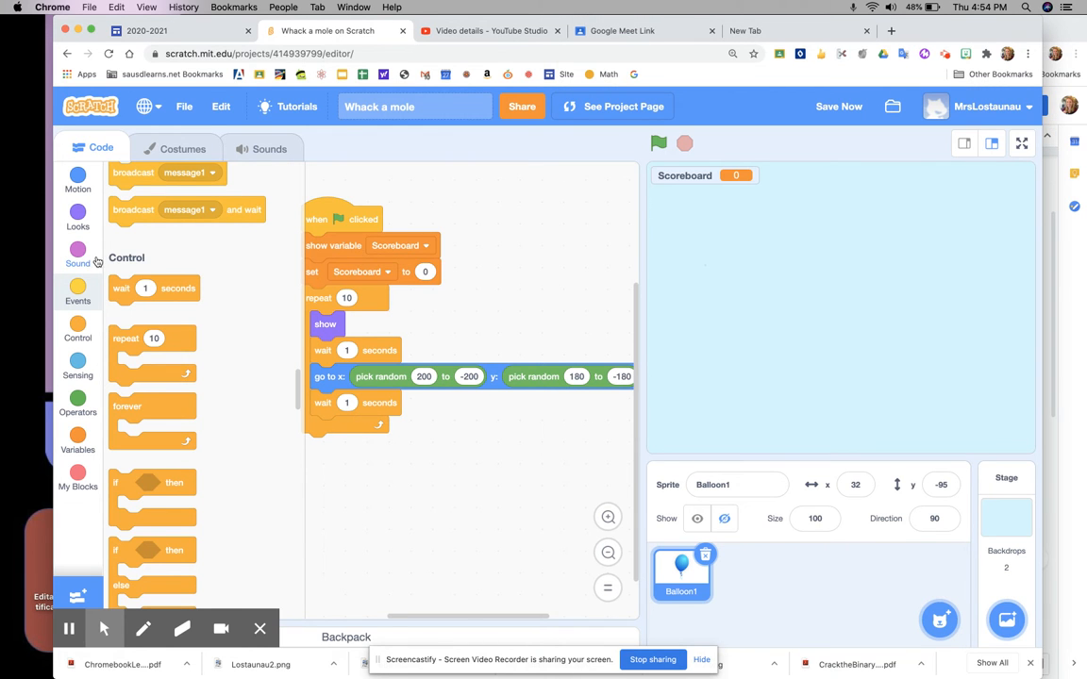
left_click(77, 217)
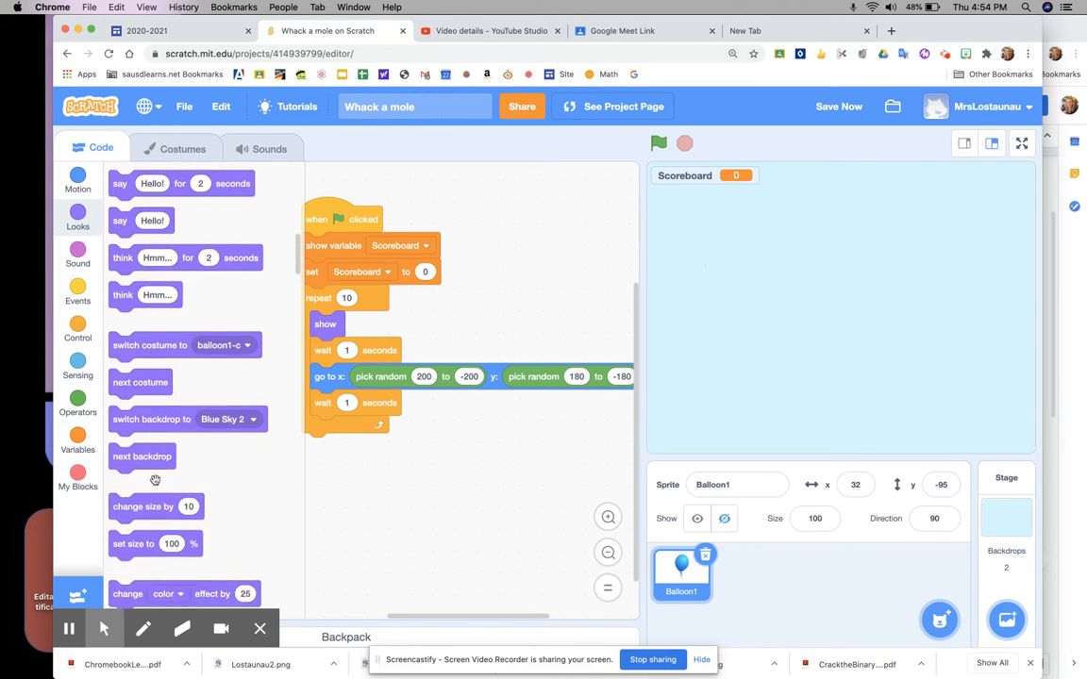
scroll("down", 3)
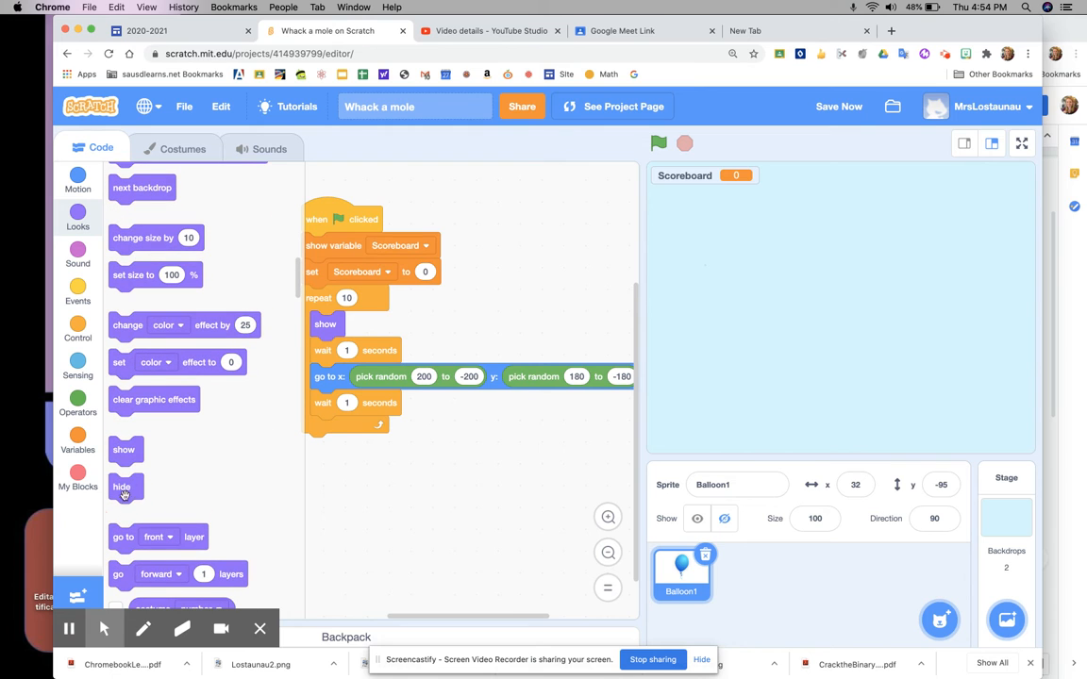
left_click_drag(125, 487, 324, 404)
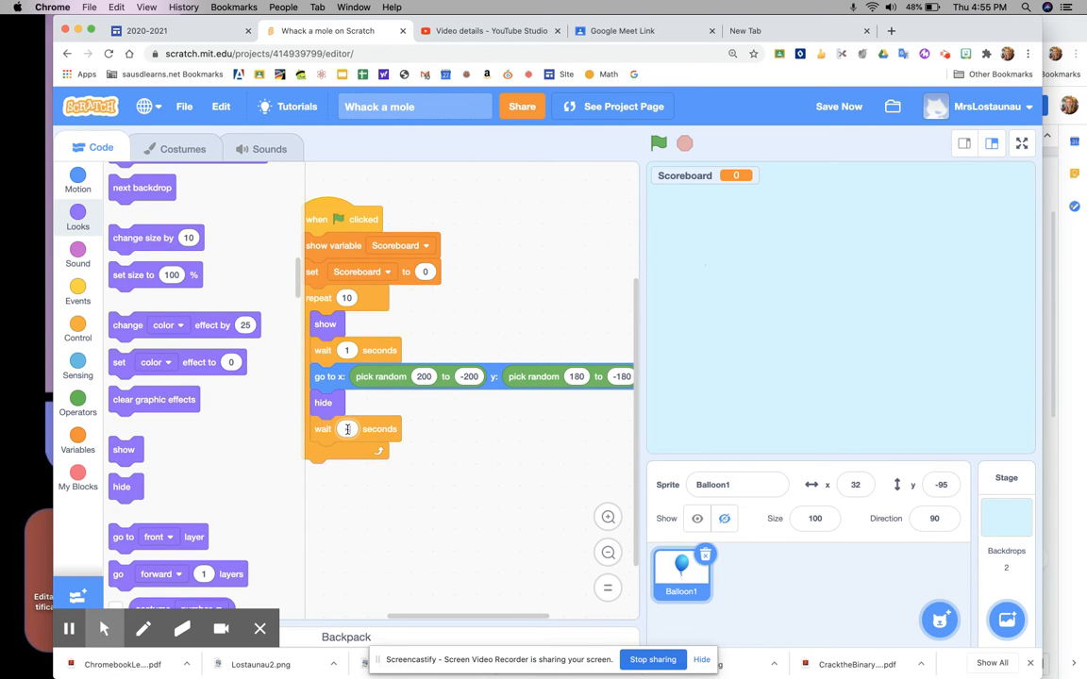
type("4")
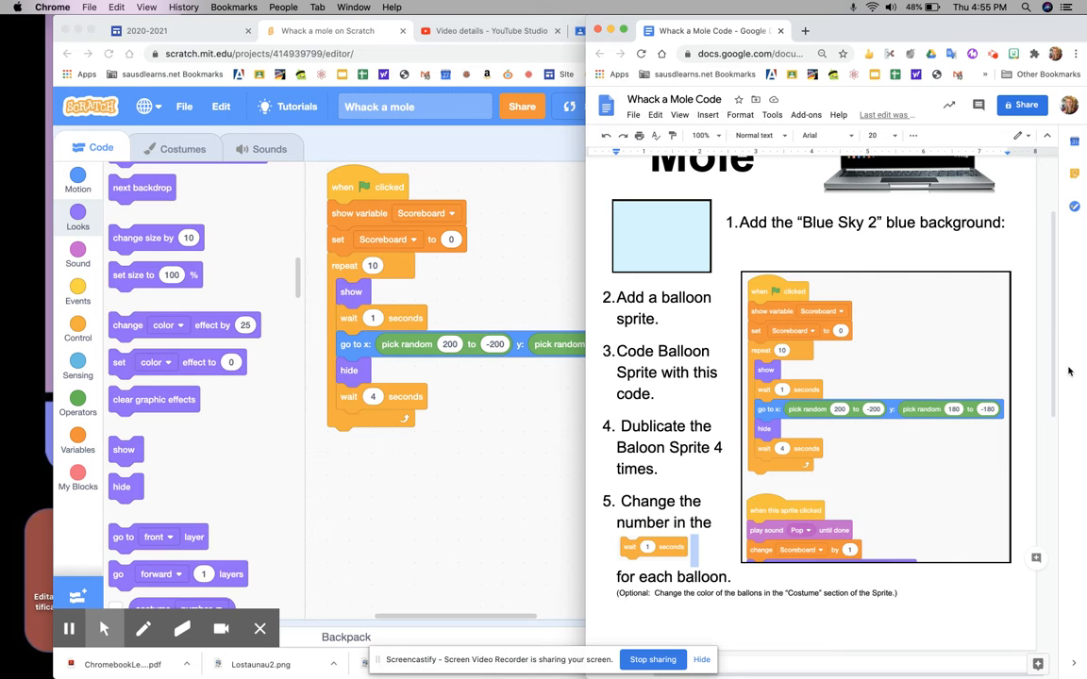
mouse_move(404, 396)
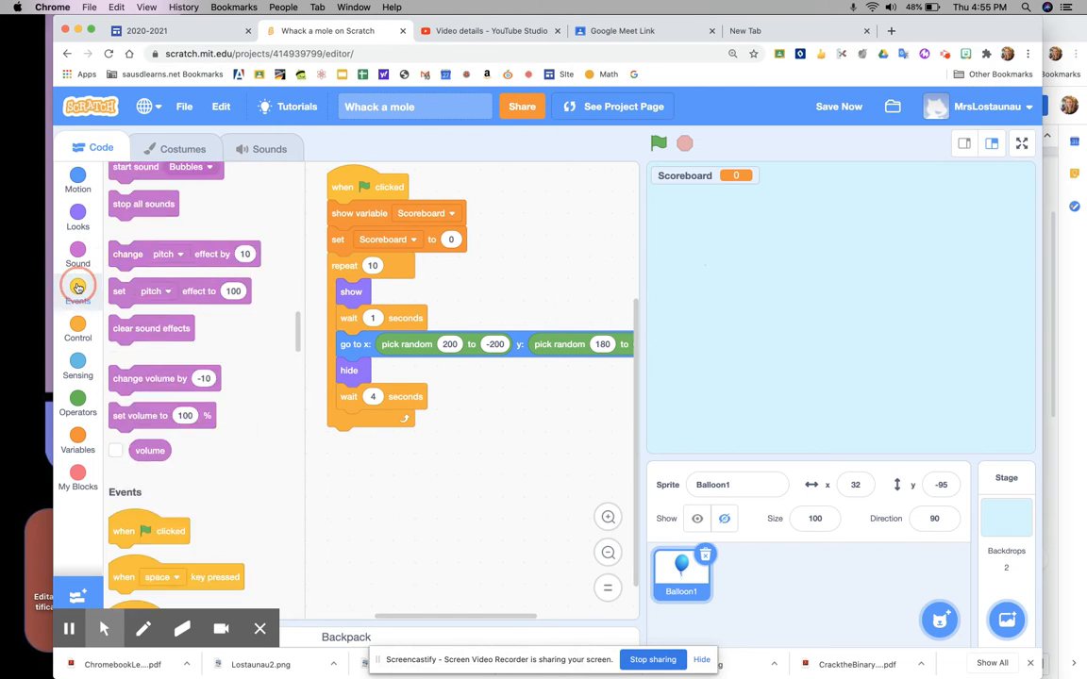
- Start a new 'when this sprite clicked' script for Balloon1 and show the Sound blocks
left_click(77, 287)
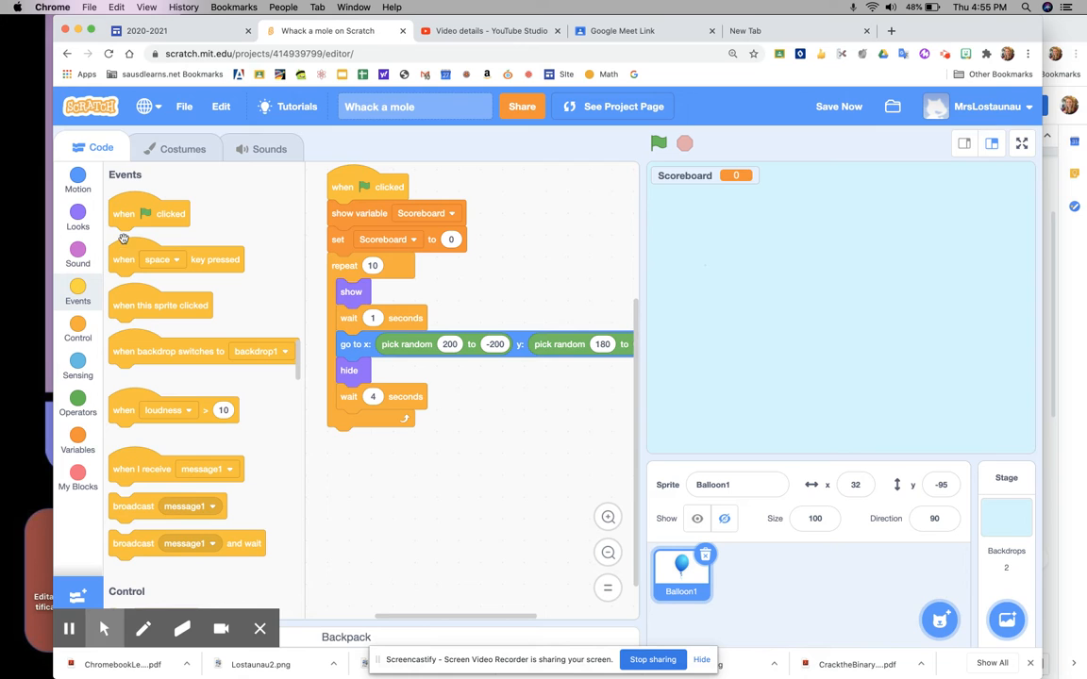
left_click_drag(160, 306, 411, 454)
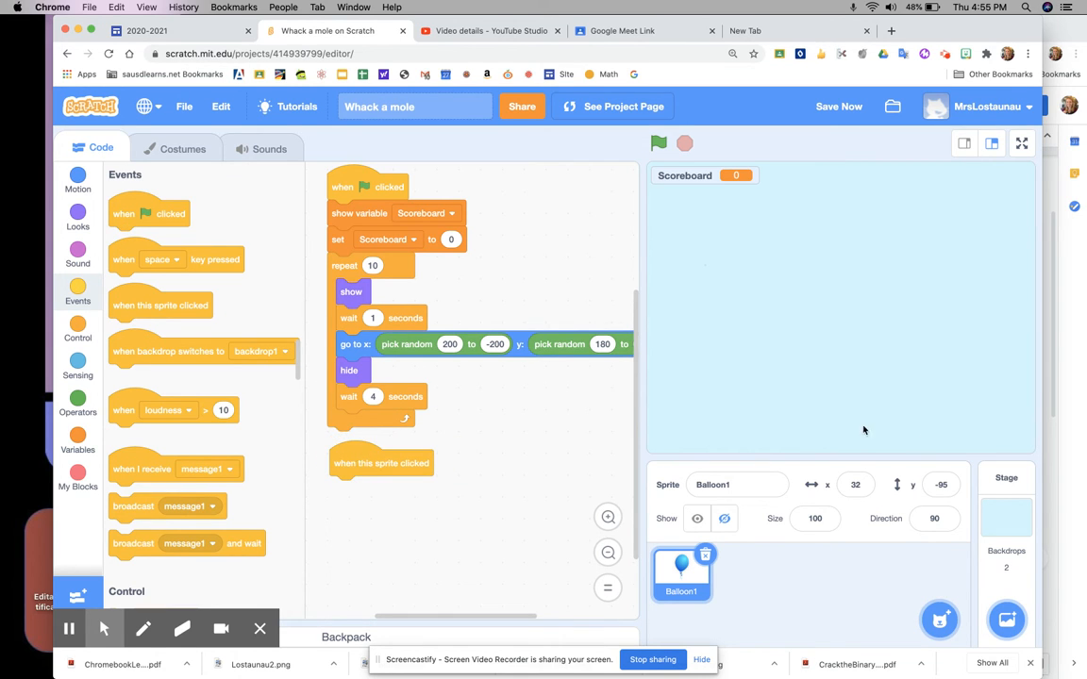
mouse_move(585, 502)
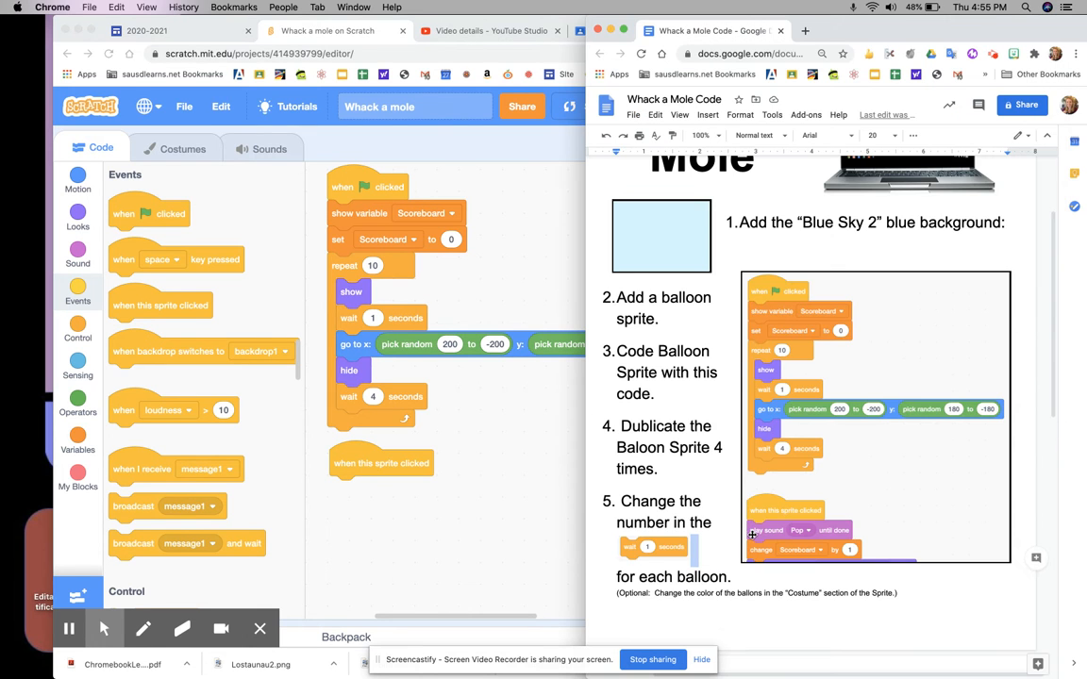
left_click(342, 30)
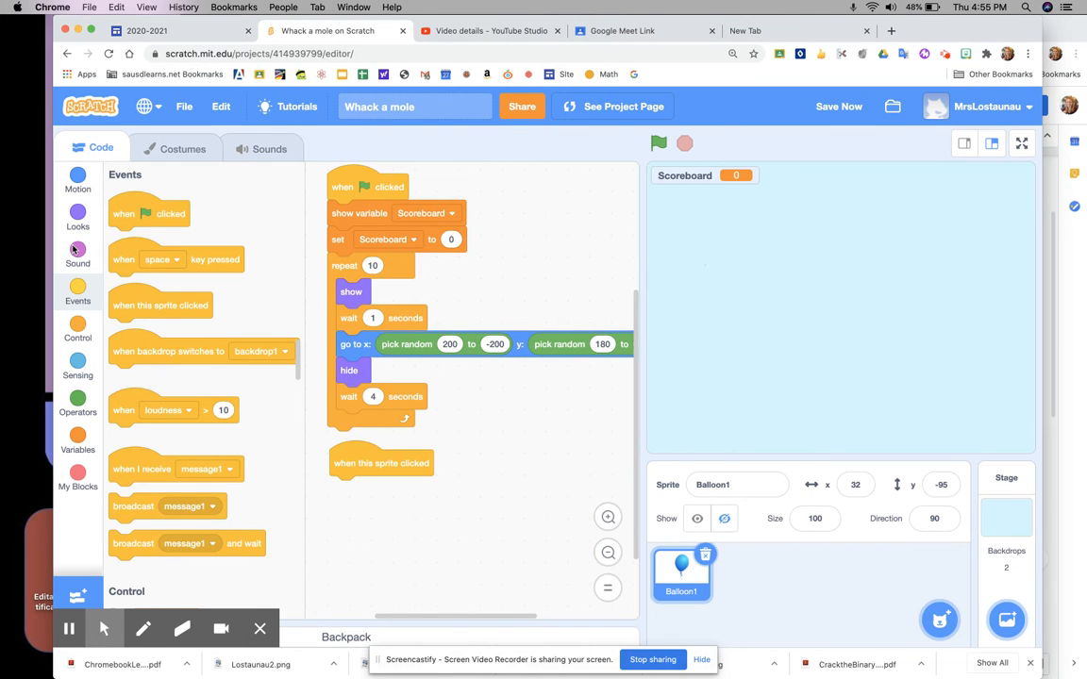
left_click(78, 249)
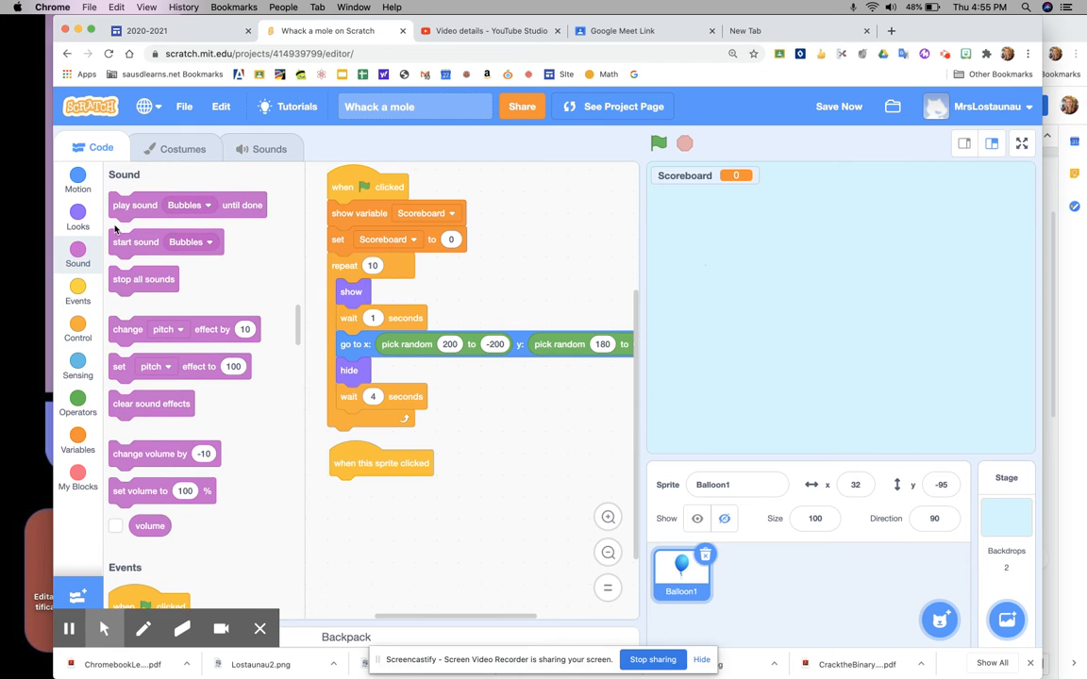
- Make the sprite-clicked script play the Pop sound until done
left_click_drag(135, 203, 363, 468)
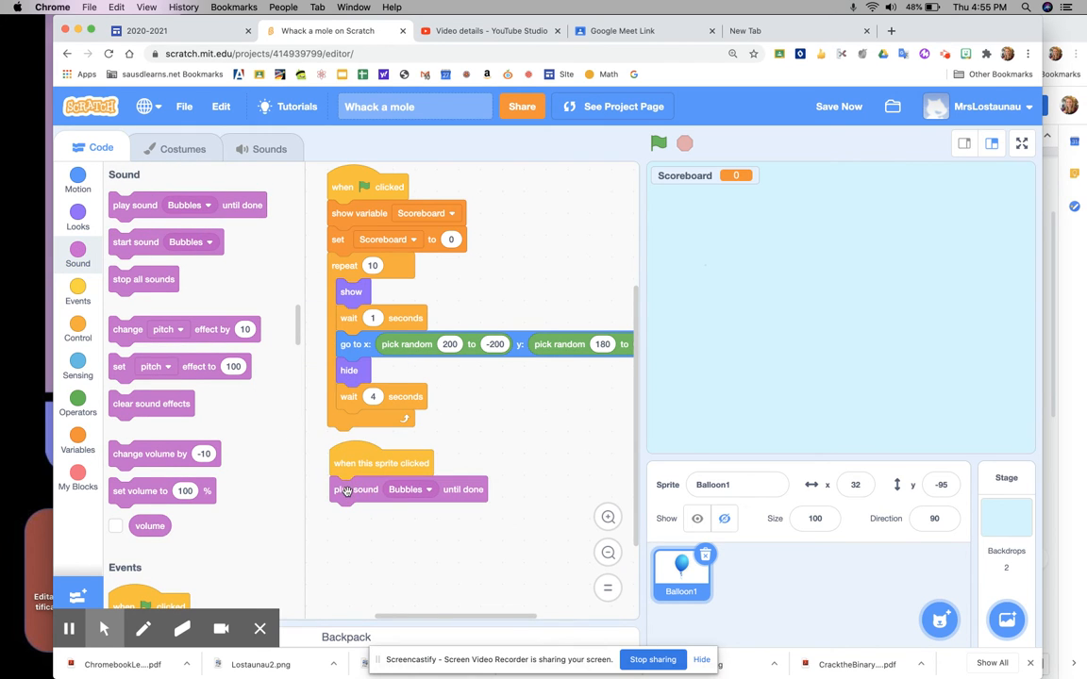
left_click(407, 491)
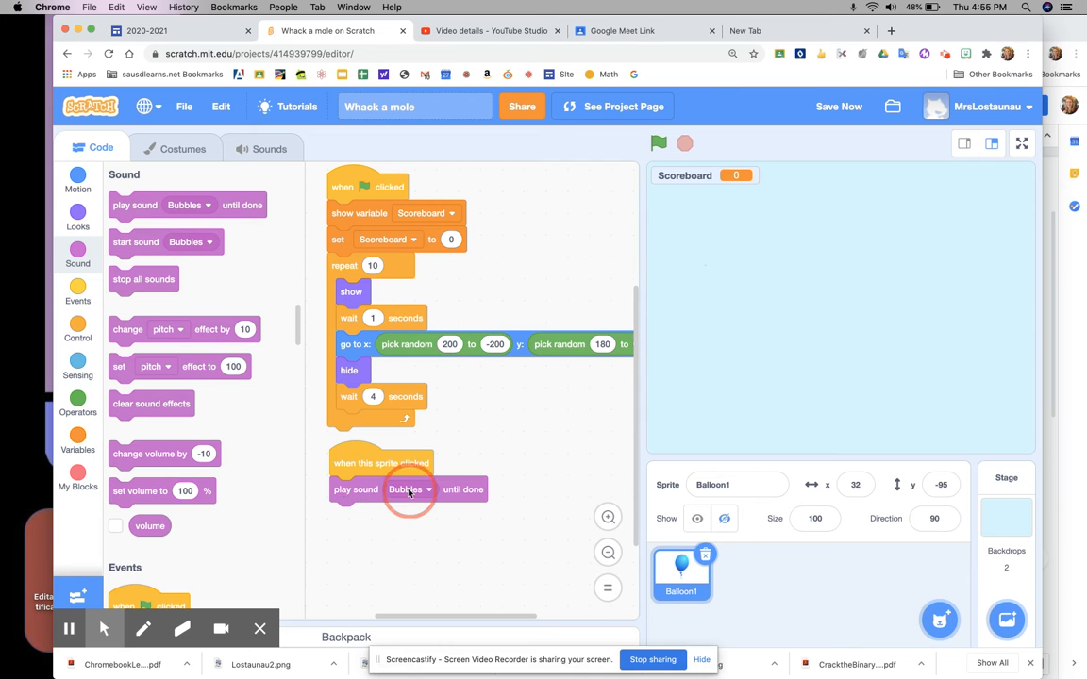
left_click(409, 491)
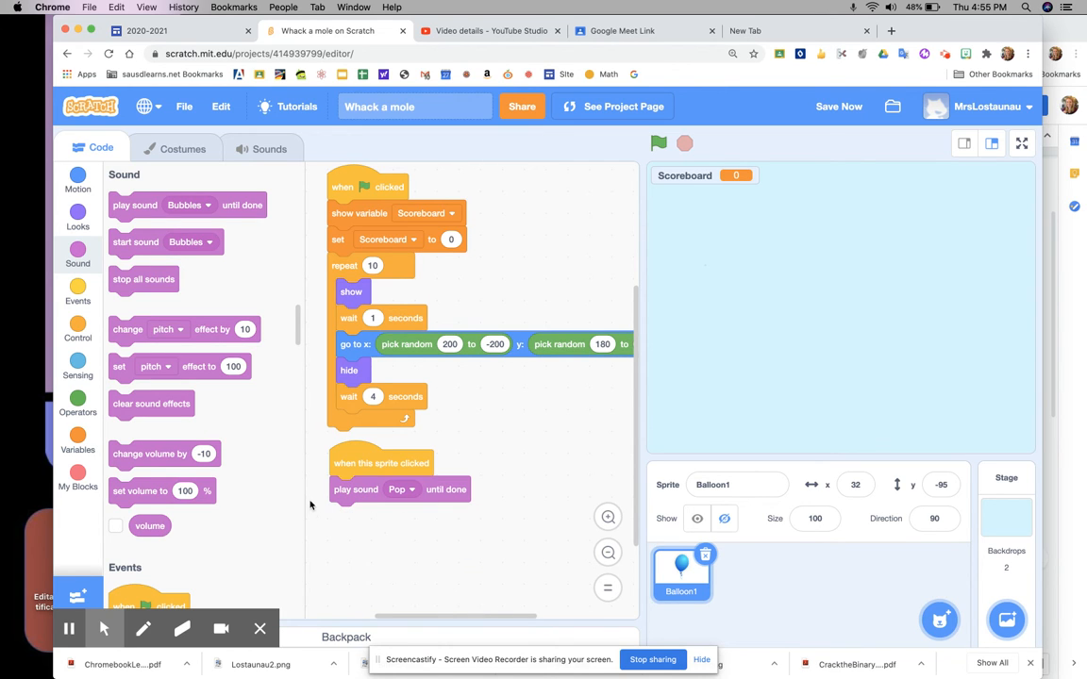
mouse_move(344, 489)
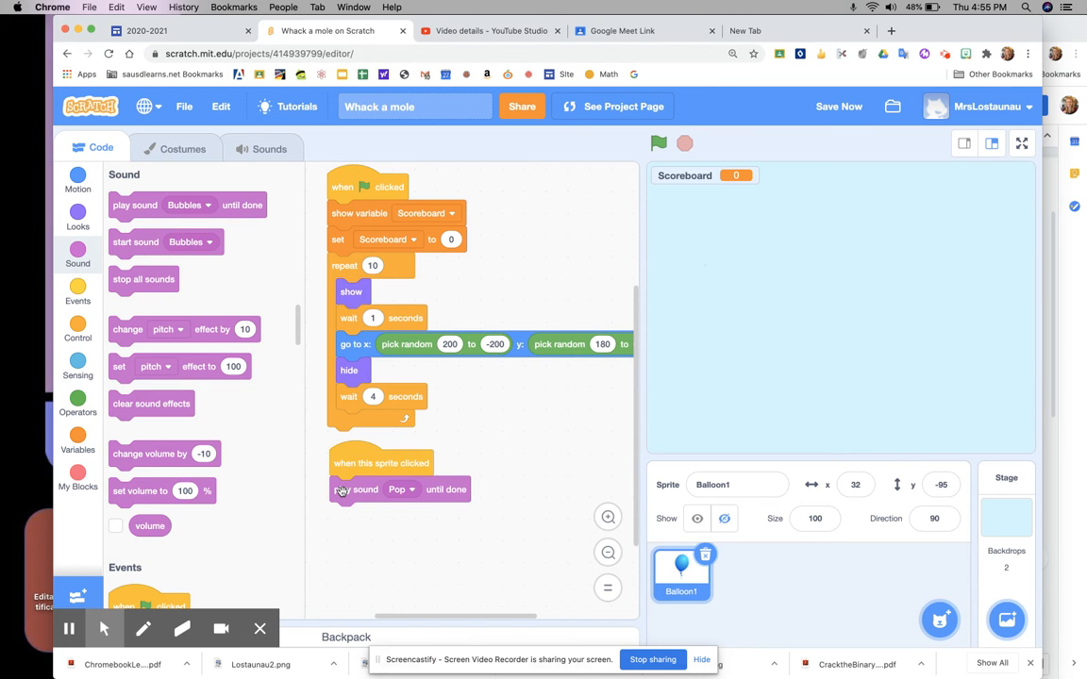
left_click(400, 491)
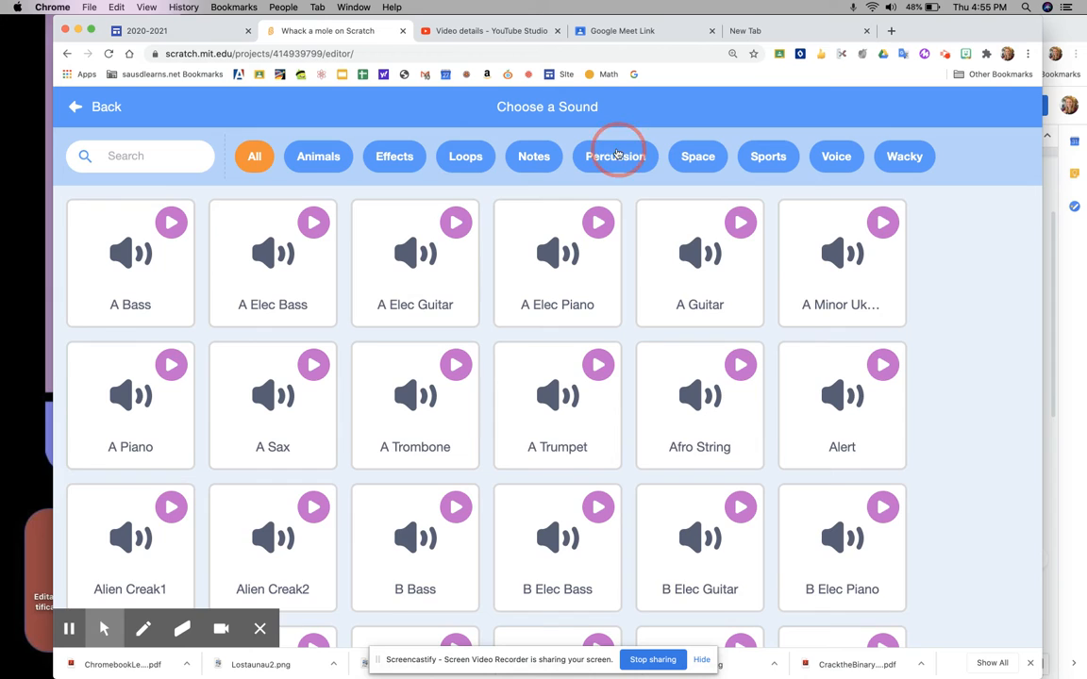
- Browse Percussion and Sports sounds and add Cheer to Balloon1's sounds
left_click(615, 155)
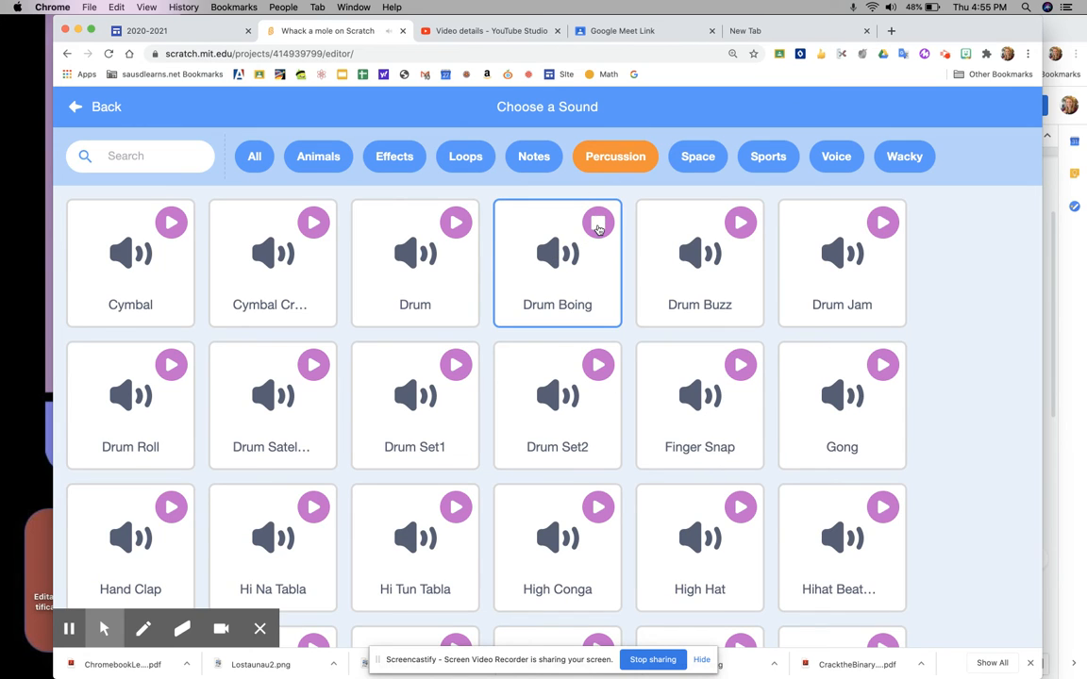
left_click(766, 155)
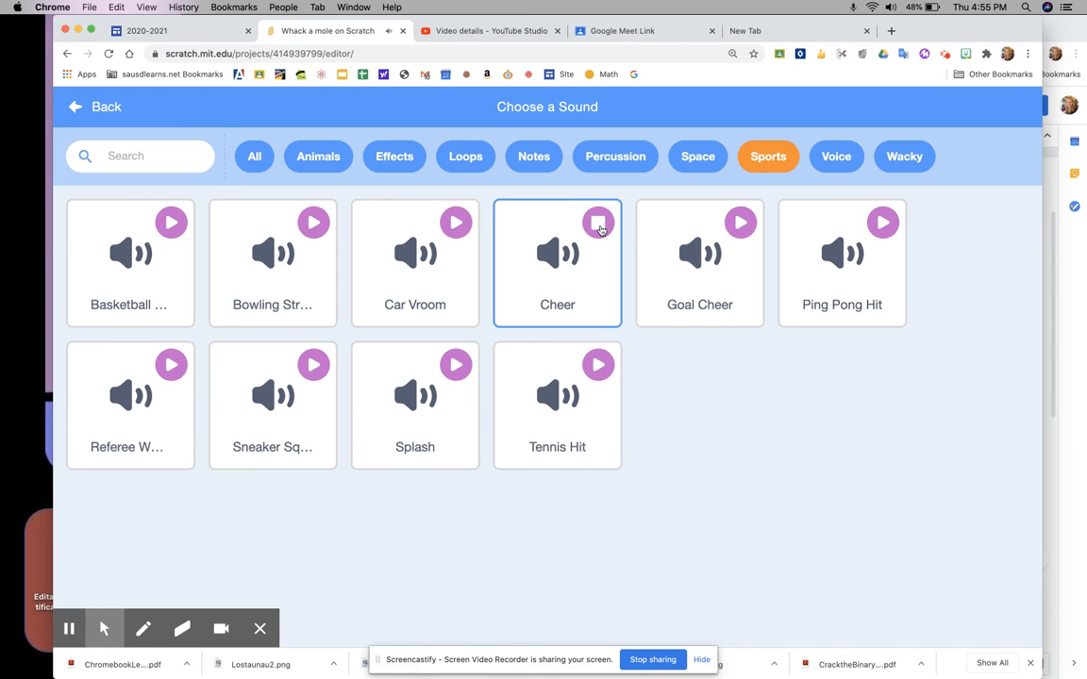
left_click(556, 263)
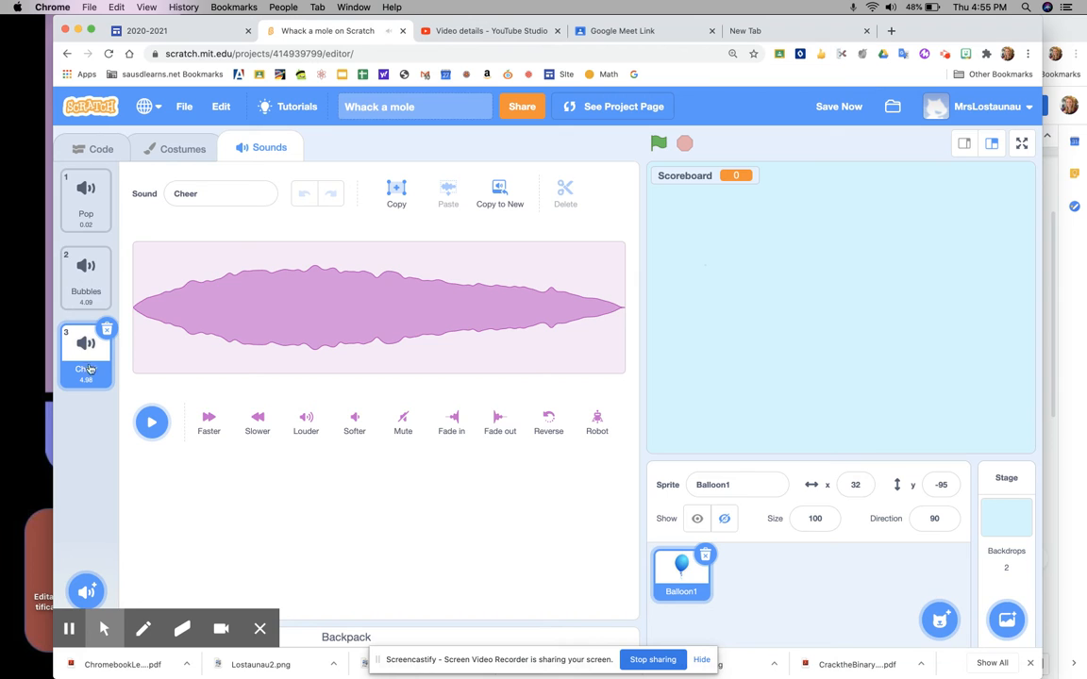
left_click(85, 193)
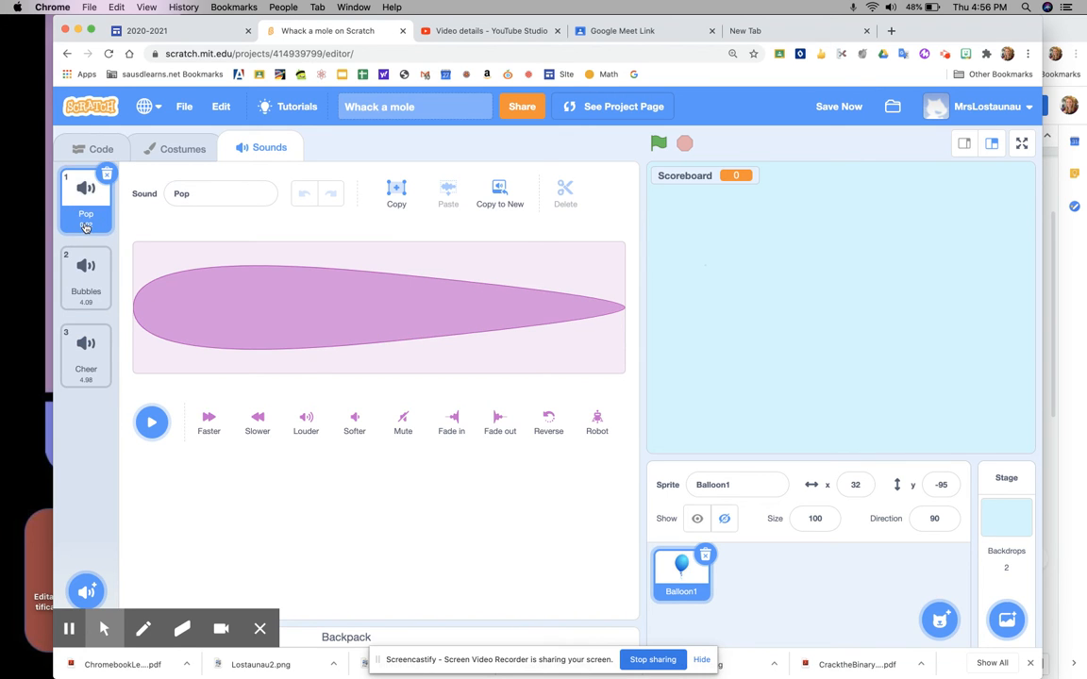
- Add 'change my variable by 1' beneath the play Pop sound block
left_click(102, 149)
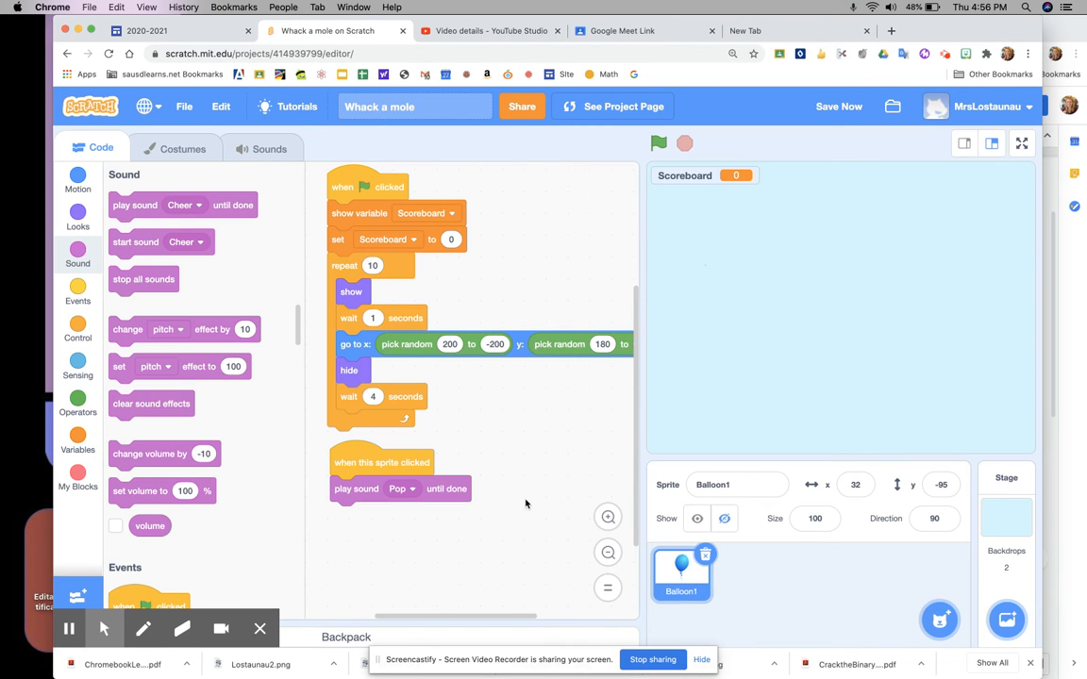
left_click(636, 31)
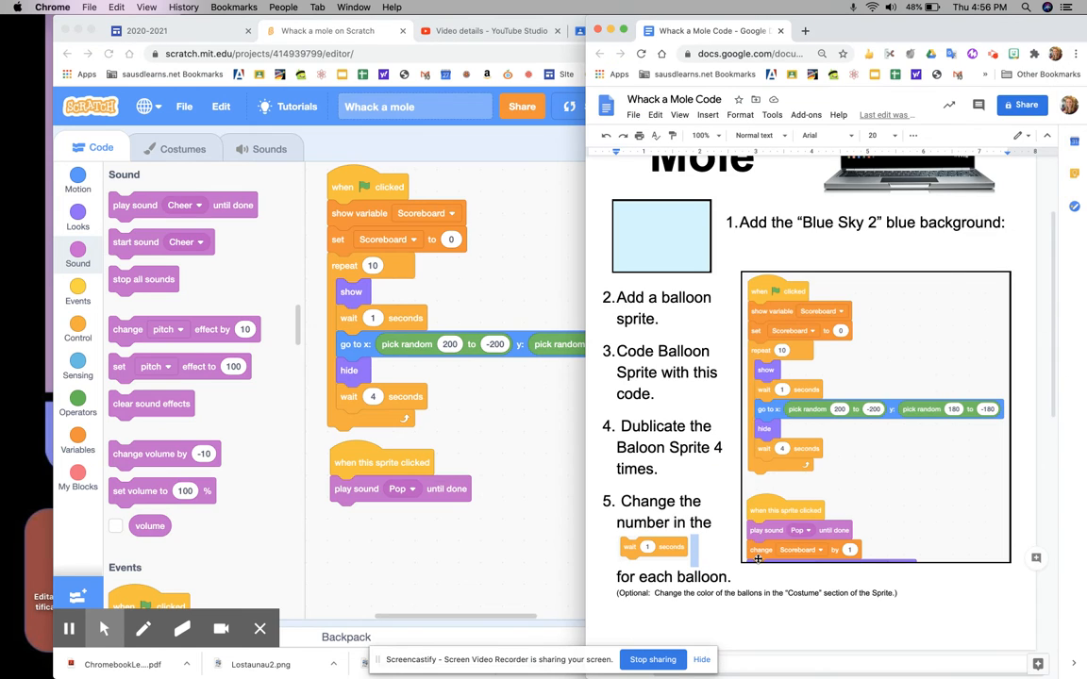
mouse_move(845, 549)
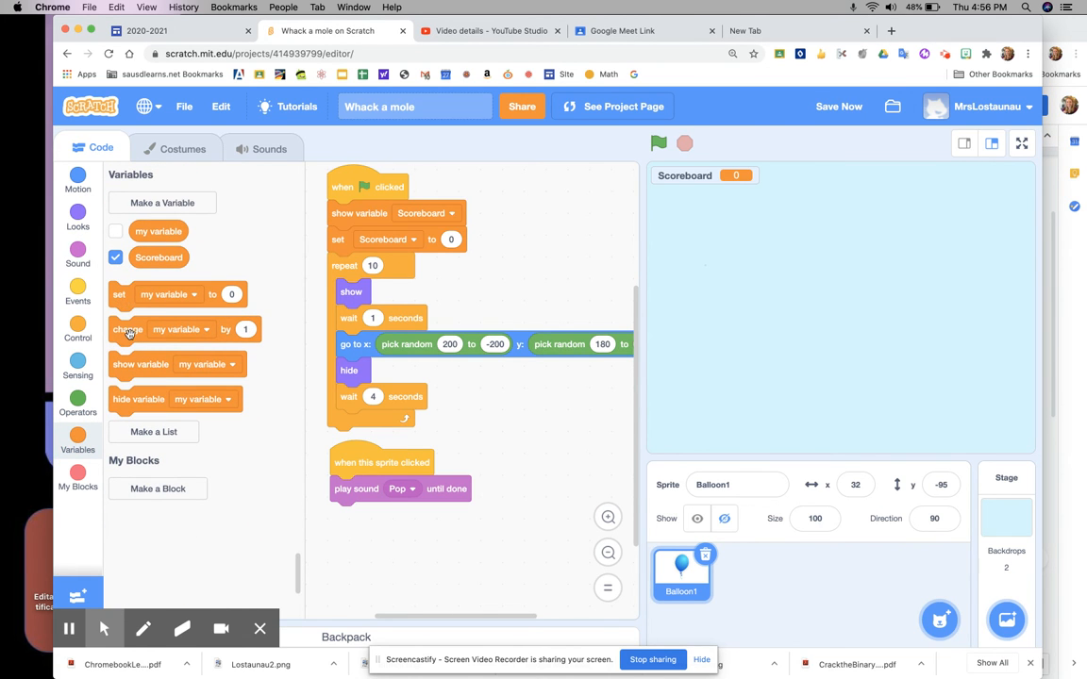
left_click_drag(128, 328, 349, 514)
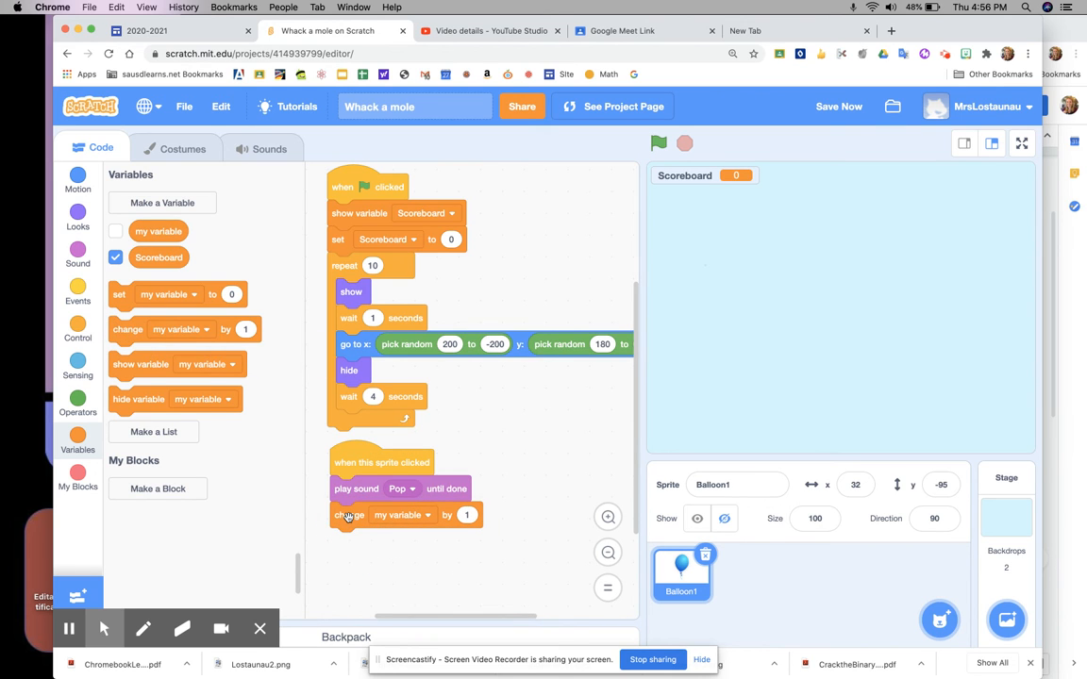
mouse_move(460, 488)
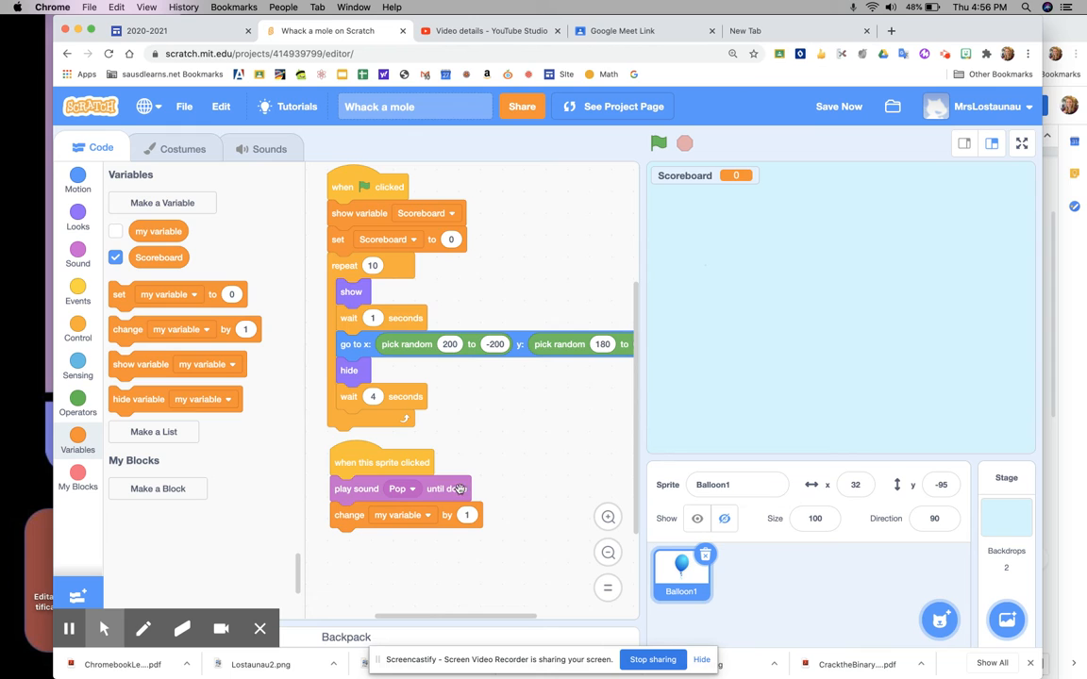
mouse_move(498, 447)
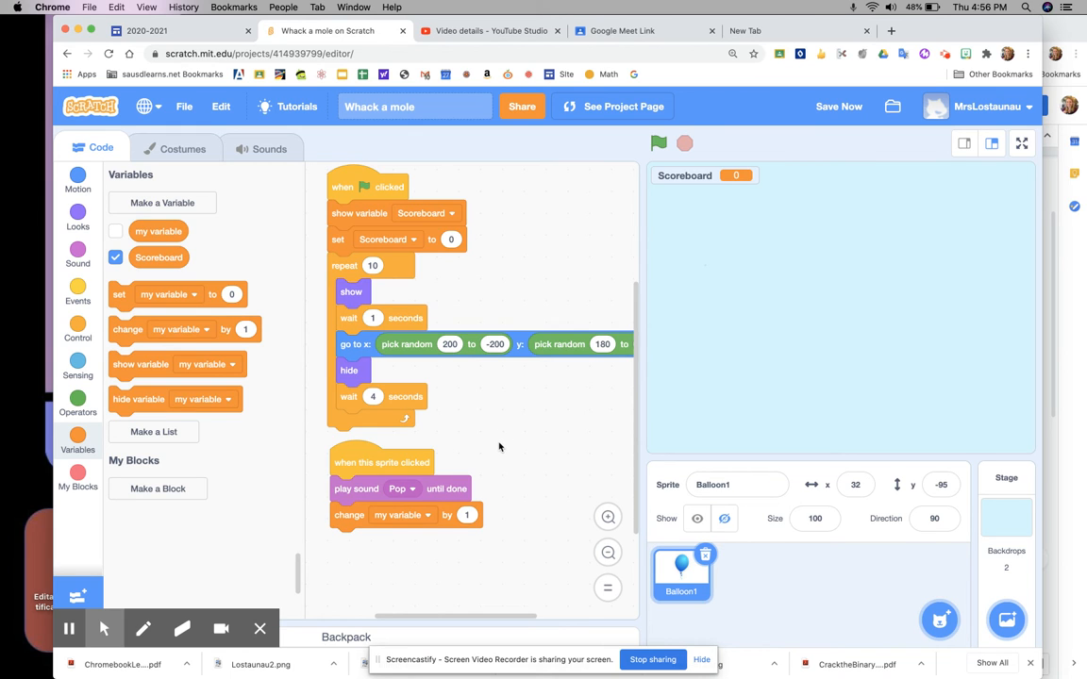
- Duplicate the balloon sprite into Balloon2, Balloon3 and Balloon4
left_click(942, 617)
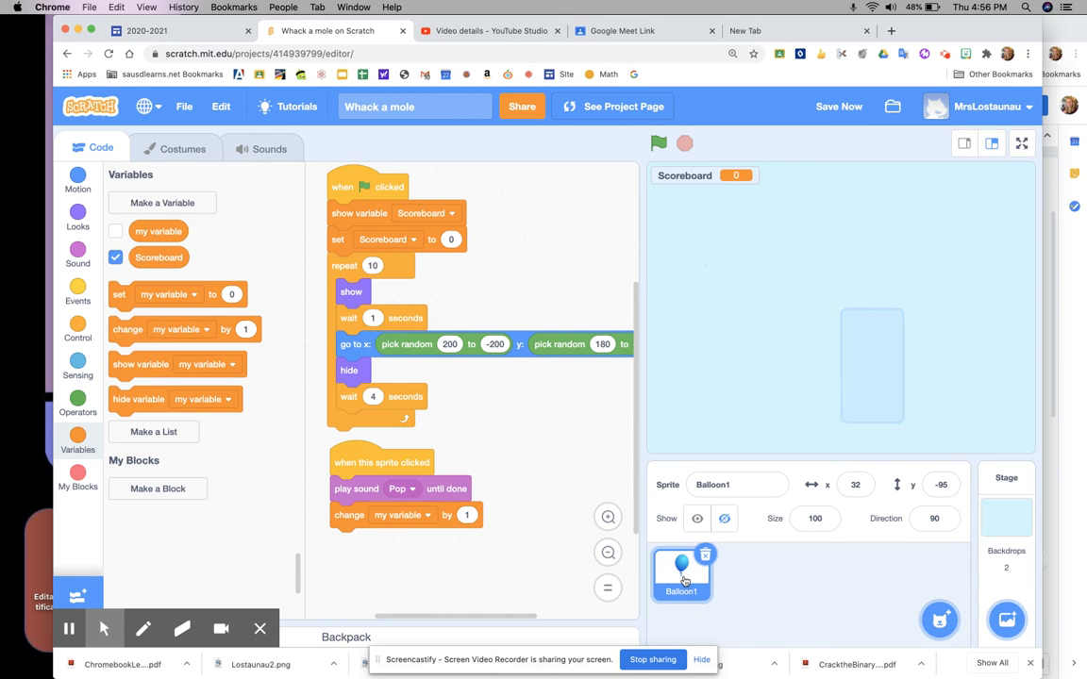
right_click(683, 581)
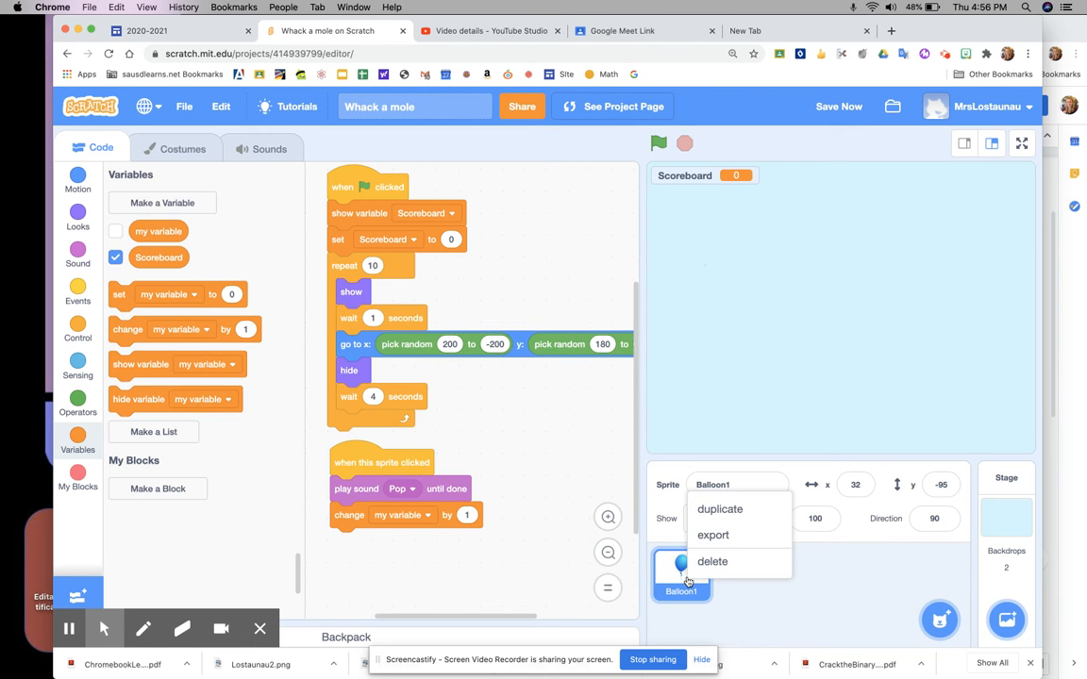
left_click(721, 509)
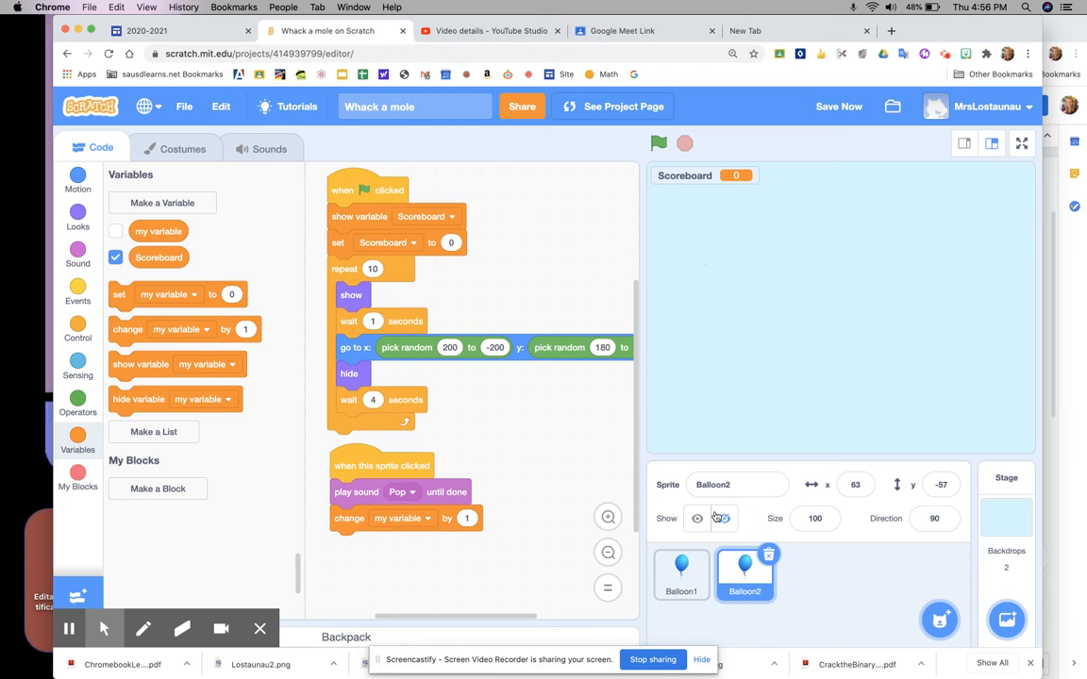
right_click(744, 589)
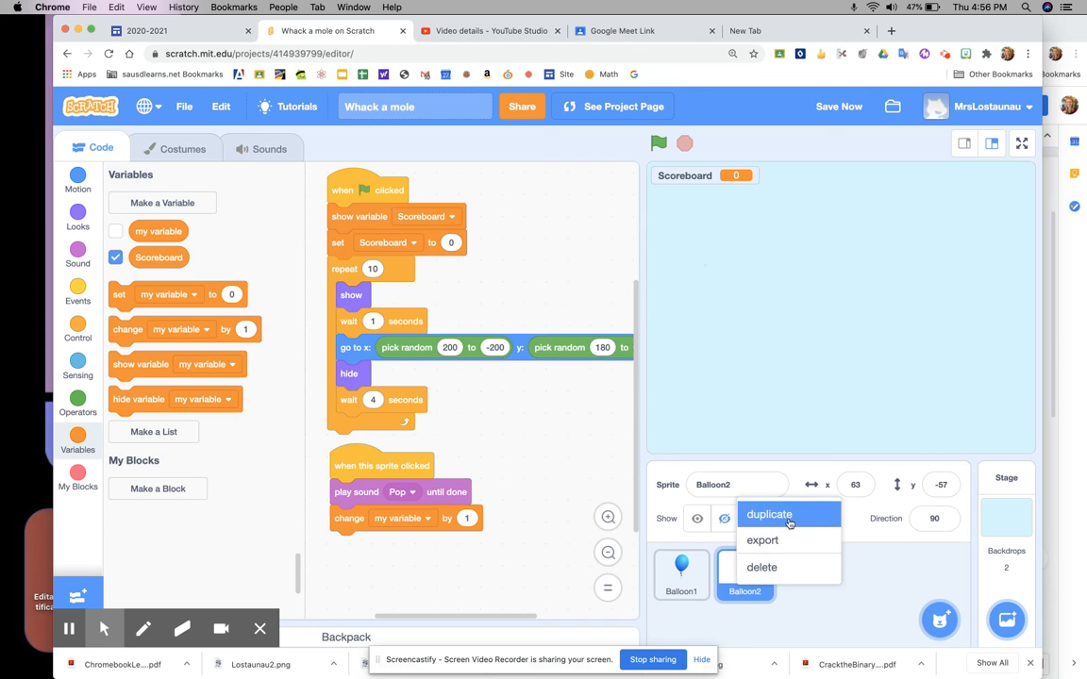
left_click(770, 513)
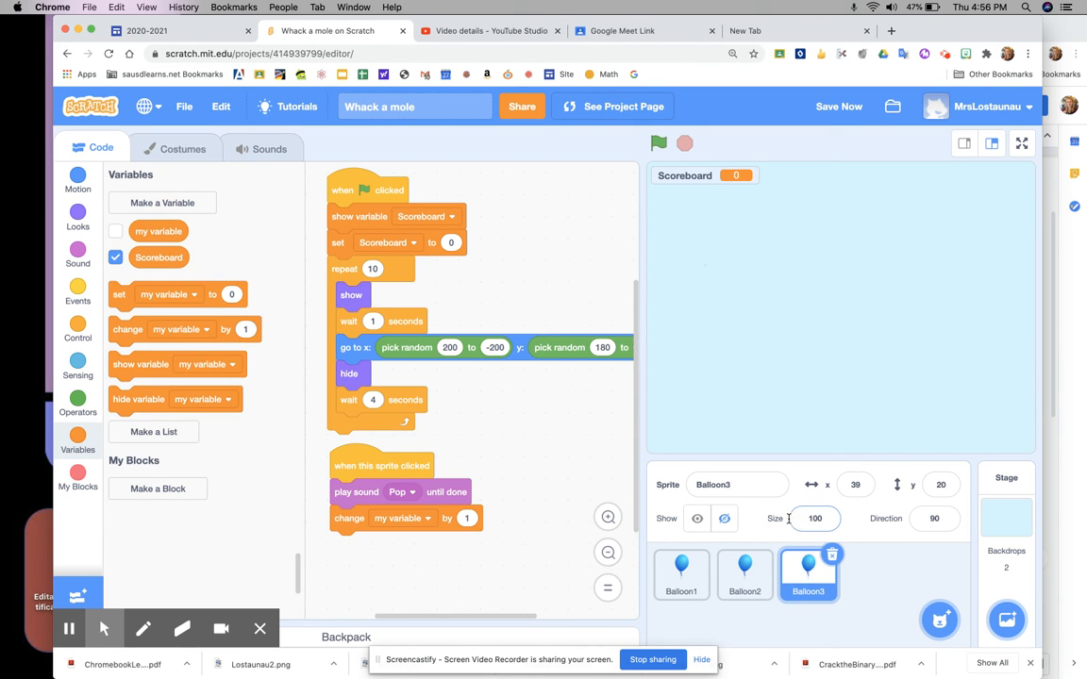
right_click(812, 576)
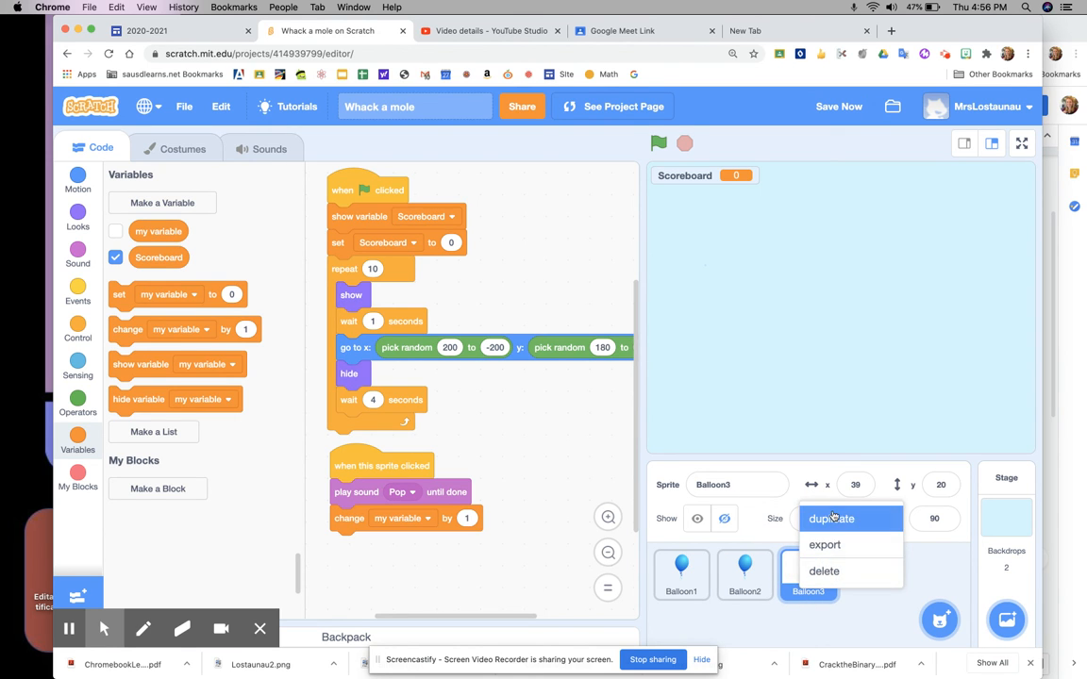
left_click(831, 519)
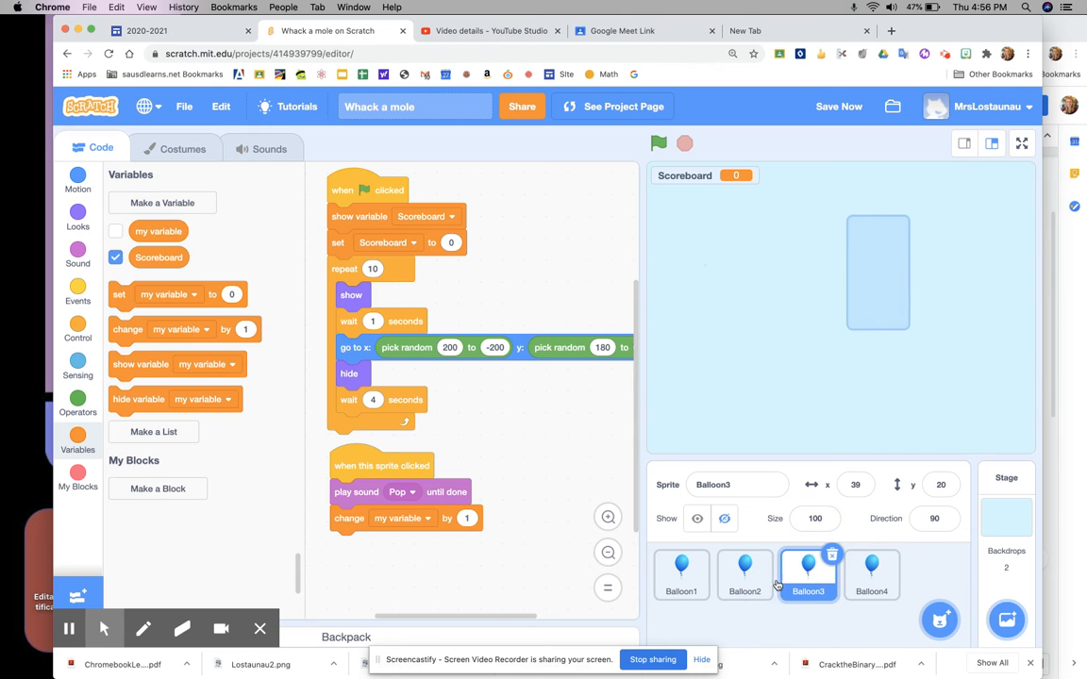
- Check that each balloon sprite carries the same scripts
left_click(683, 587)
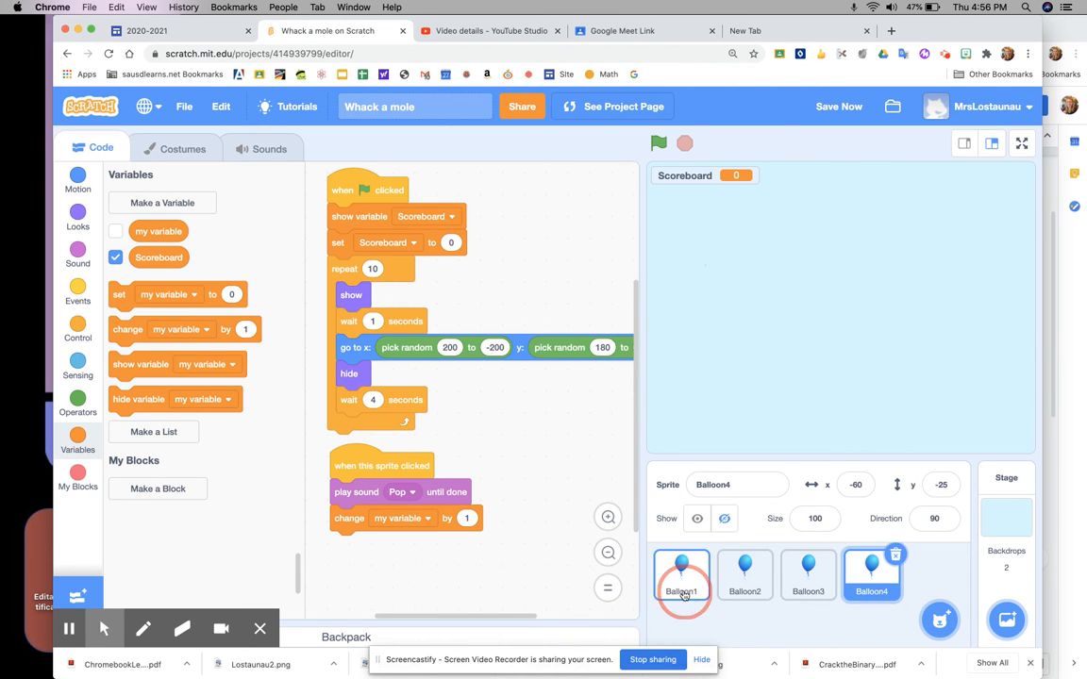
left_click(683, 583)
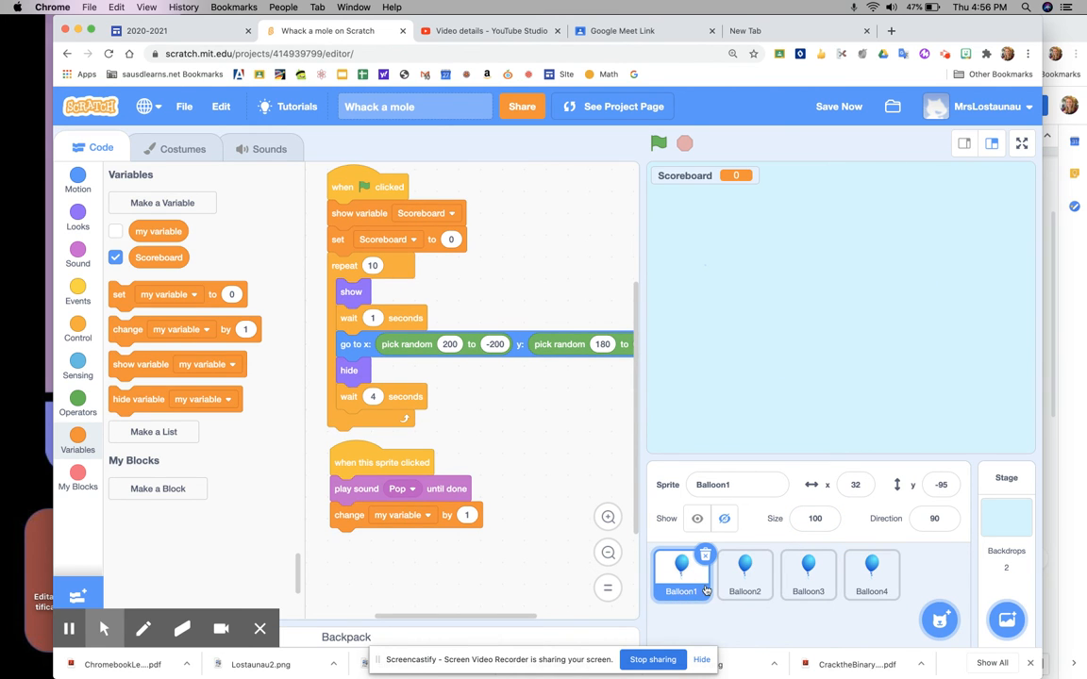
left_click(743, 589)
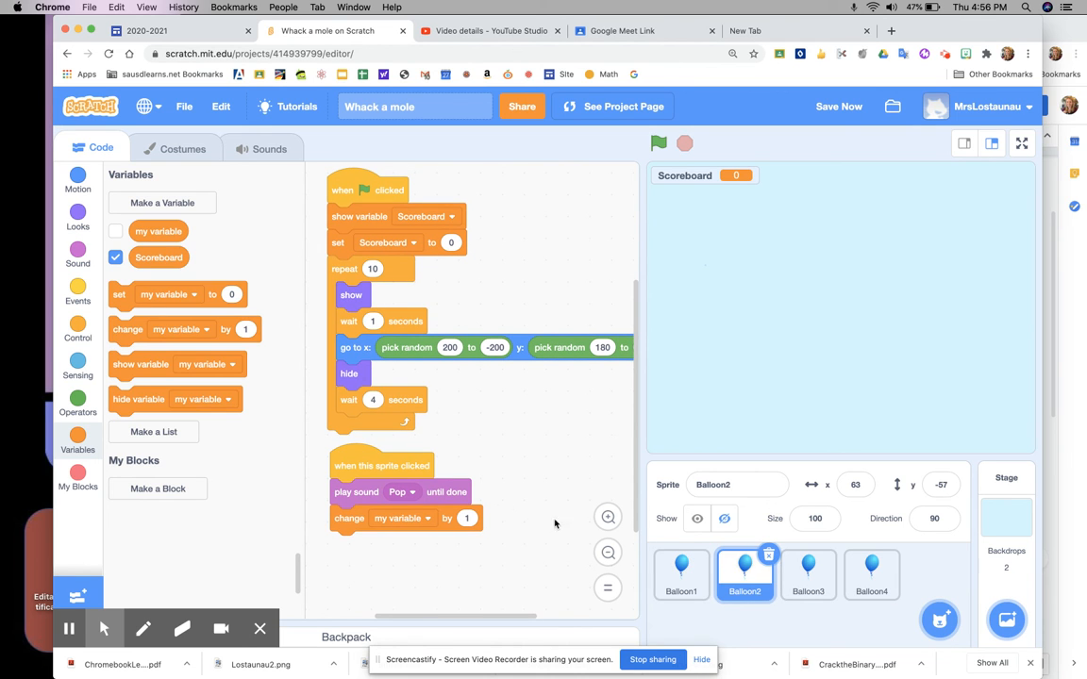
mouse_move(1079, 353)
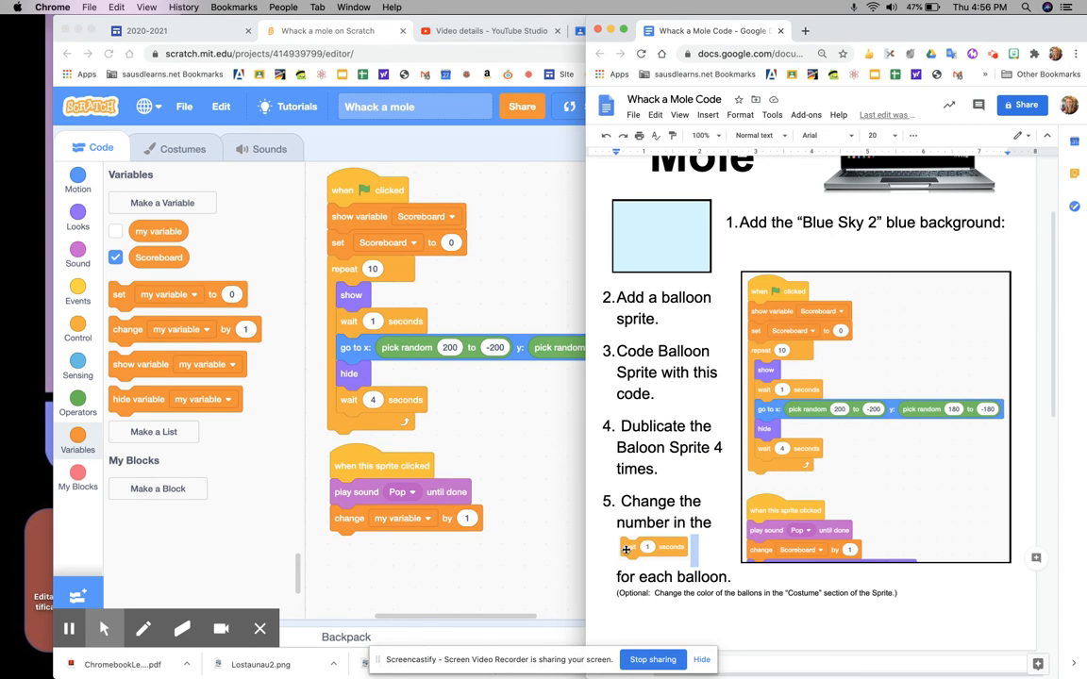
mouse_move(670, 554)
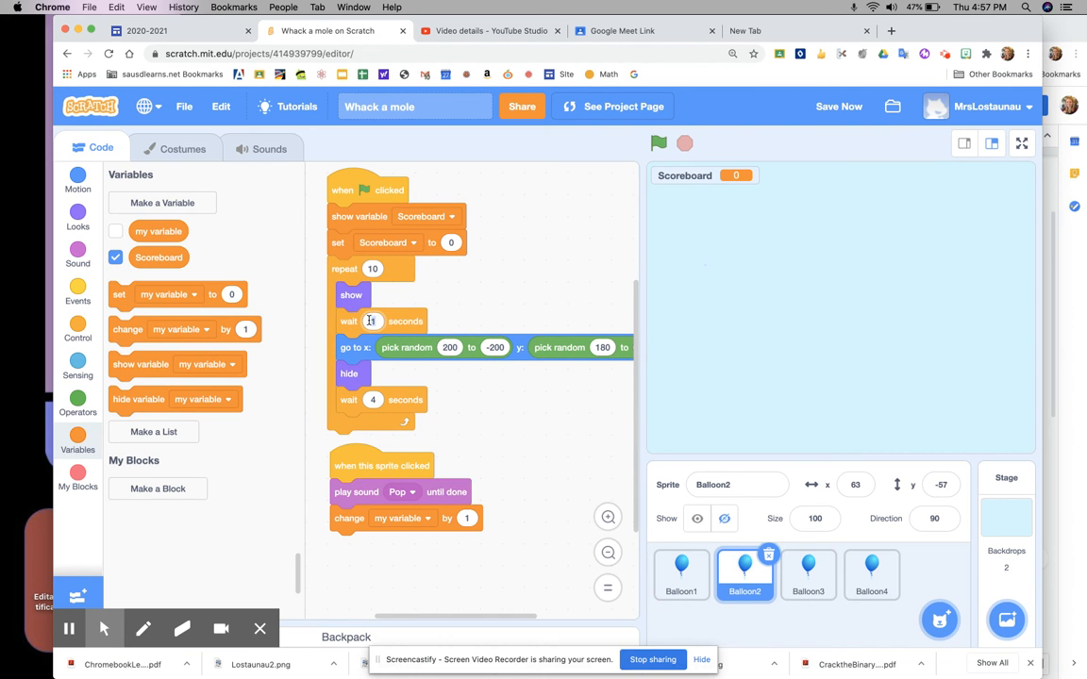
- Give Balloon2, Balloon3 and Balloon4 different first-wait times, Balloon2 waiting 2 seconds
left_click(808, 575)
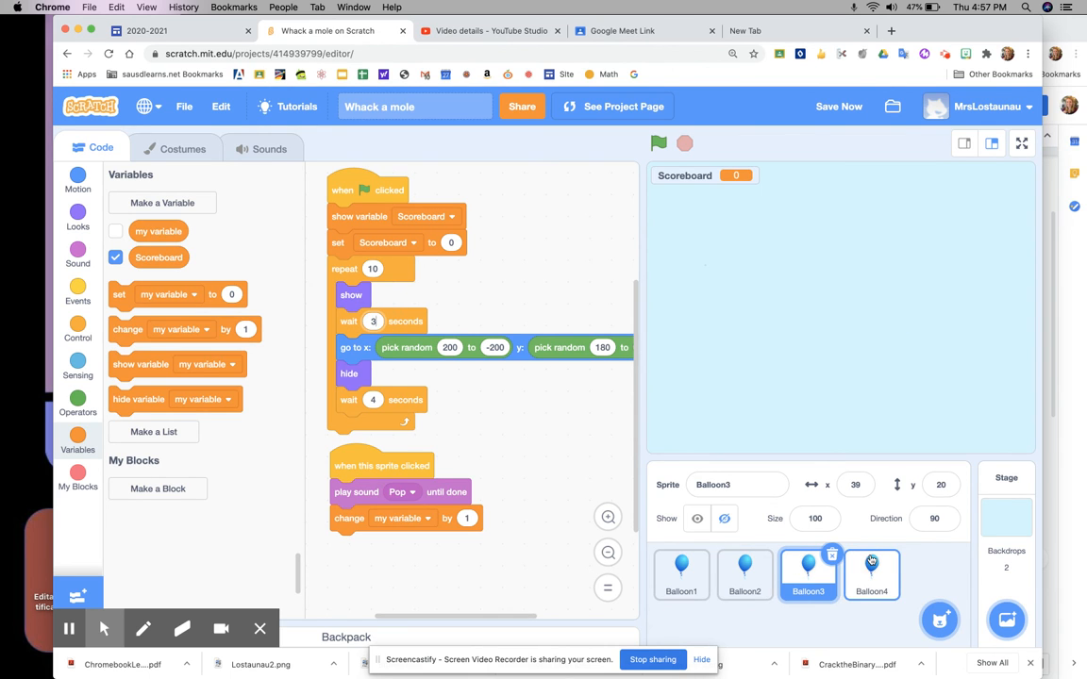
left_click(872, 576)
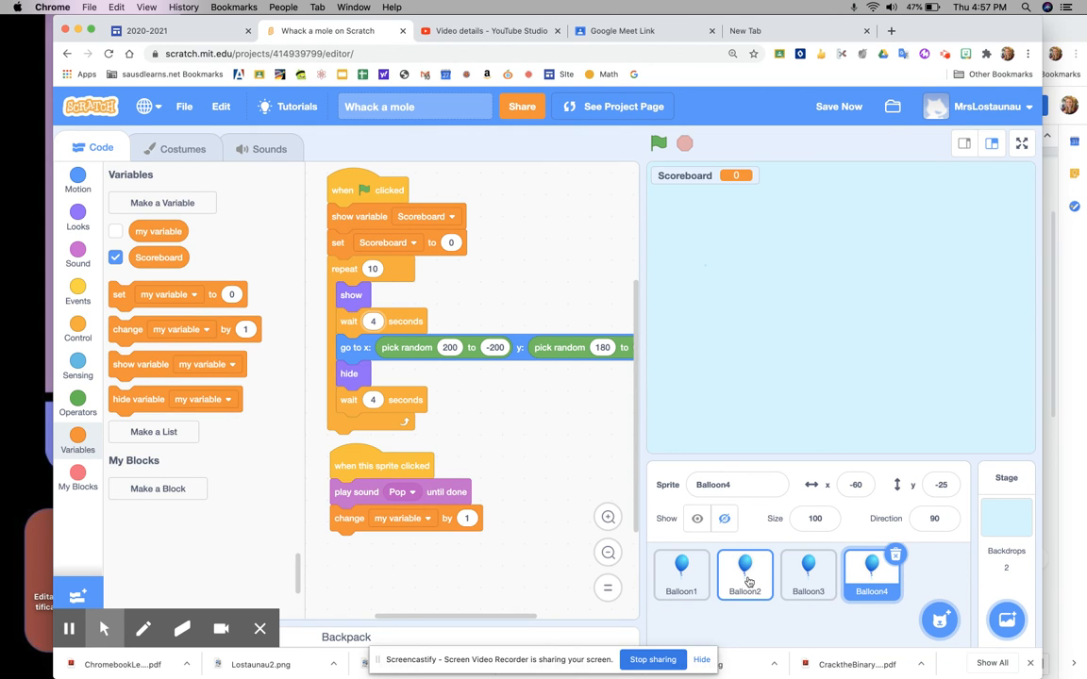
left_click(743, 577)
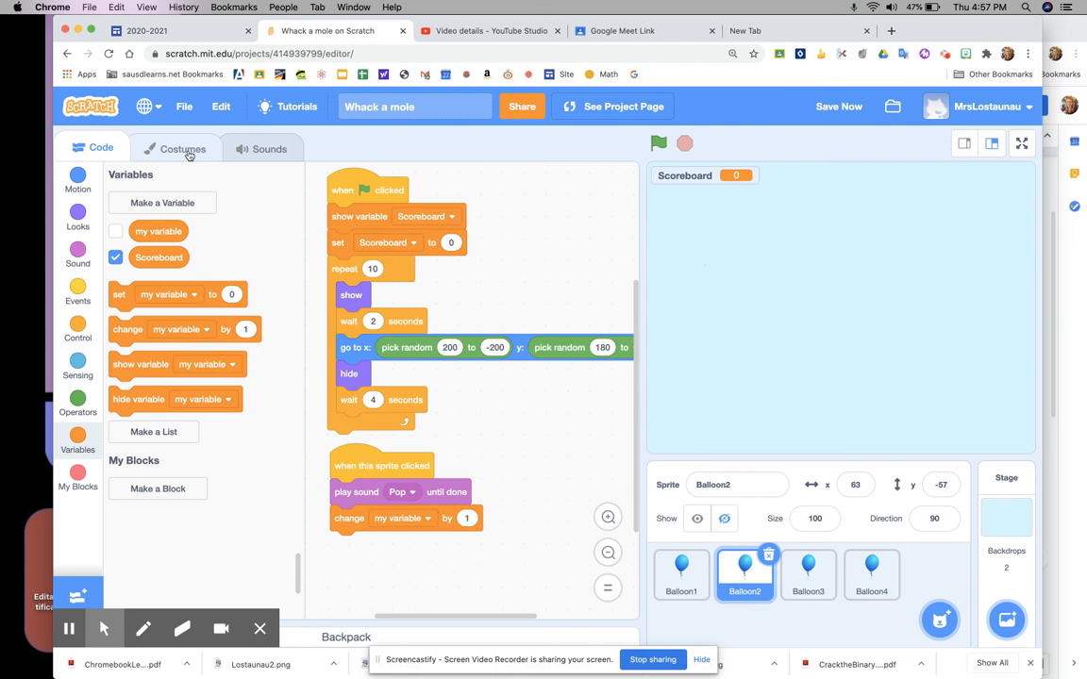
- Select the balloon shape in Balloon2's costume and shift its fill hue from blue to red
left_click(181, 148)
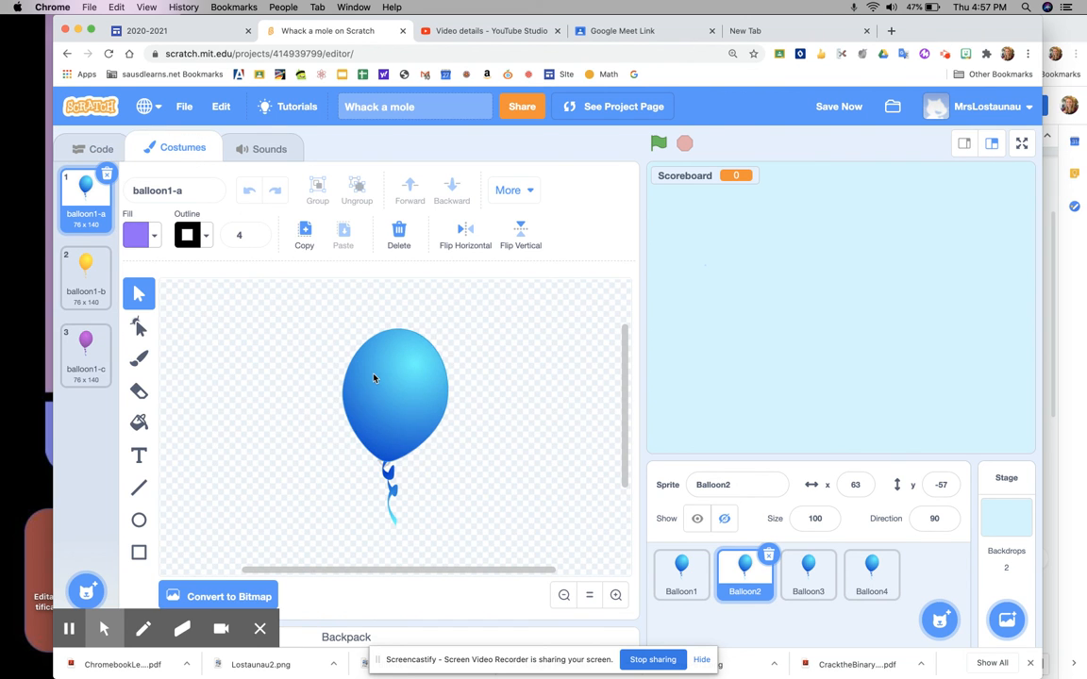
left_click(389, 391)
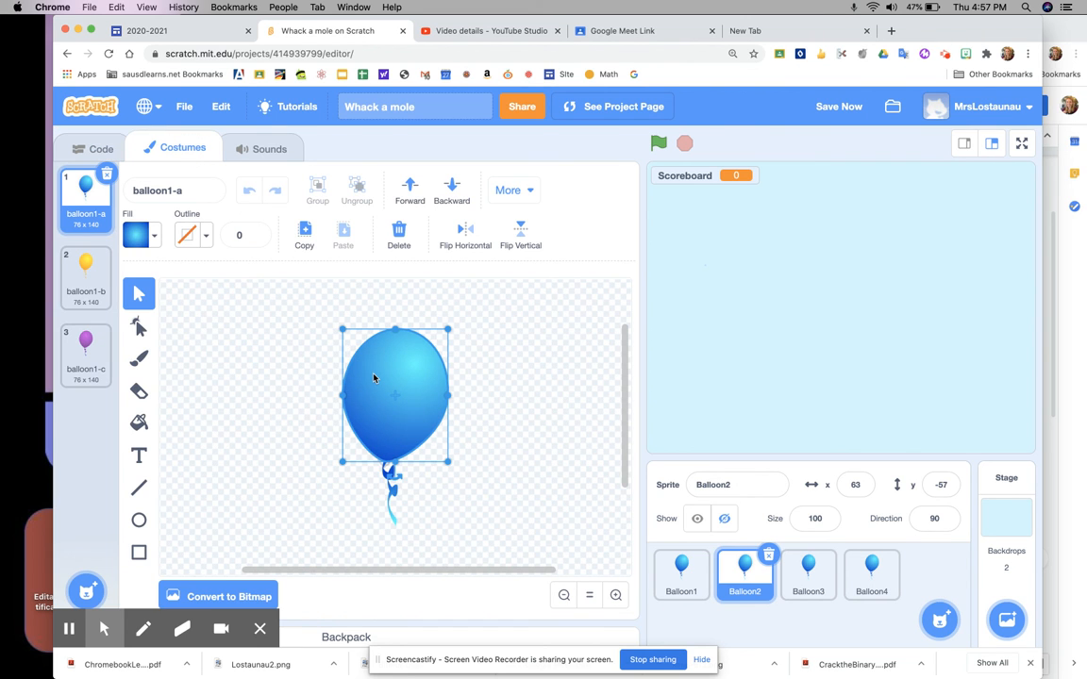
left_click(142, 235)
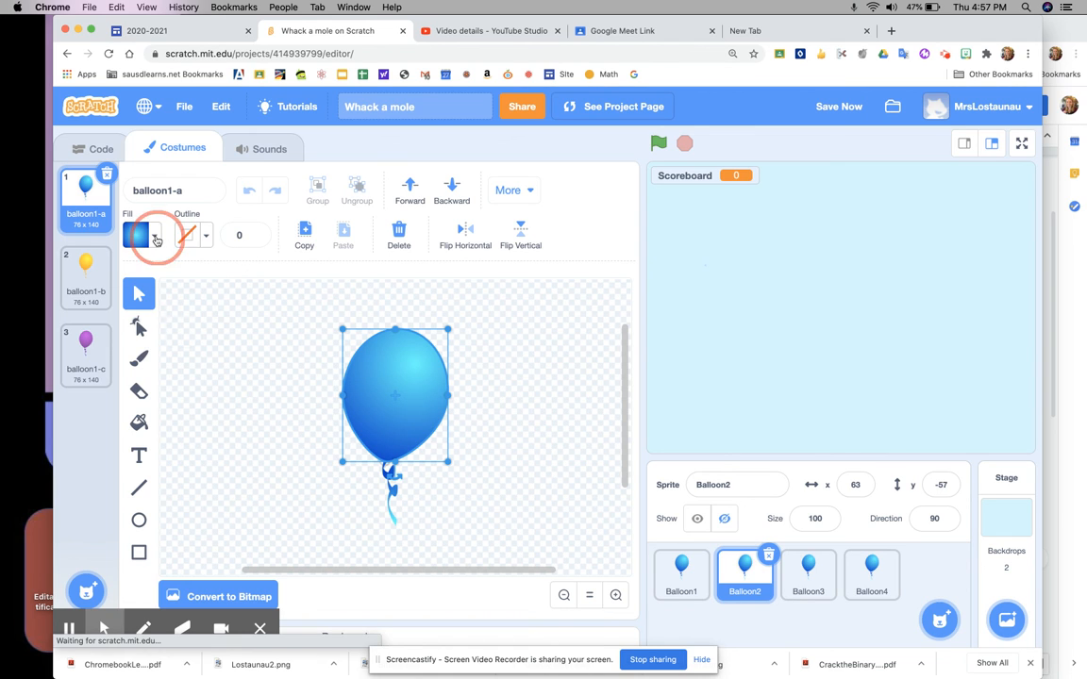
left_click(136, 234)
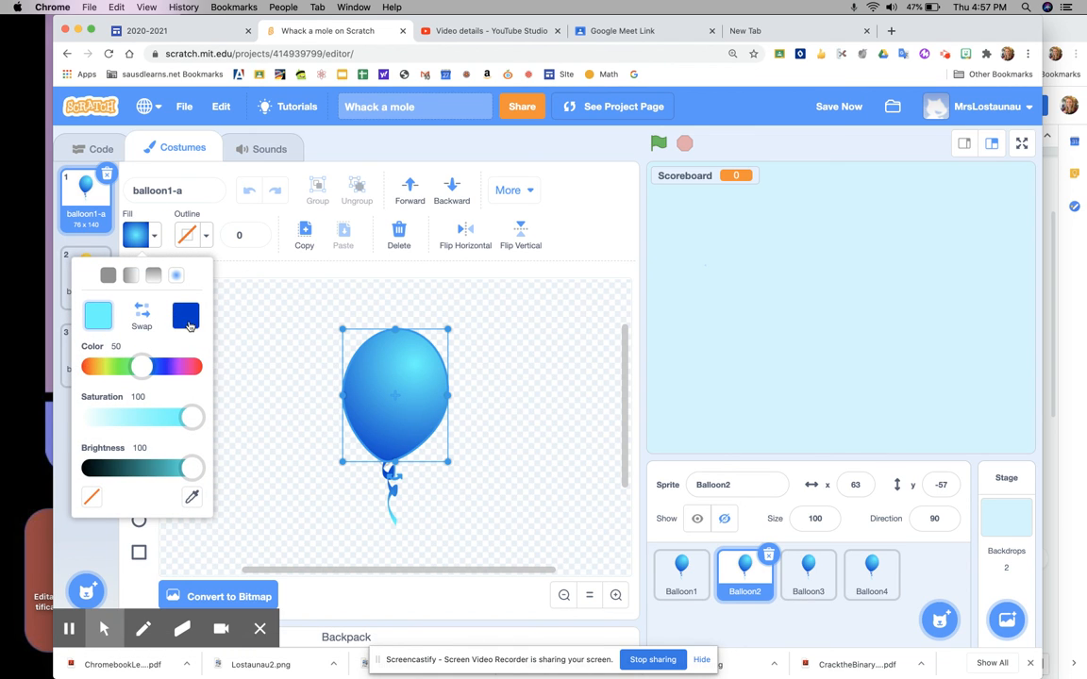
left_click_drag(140, 366, 185, 366)
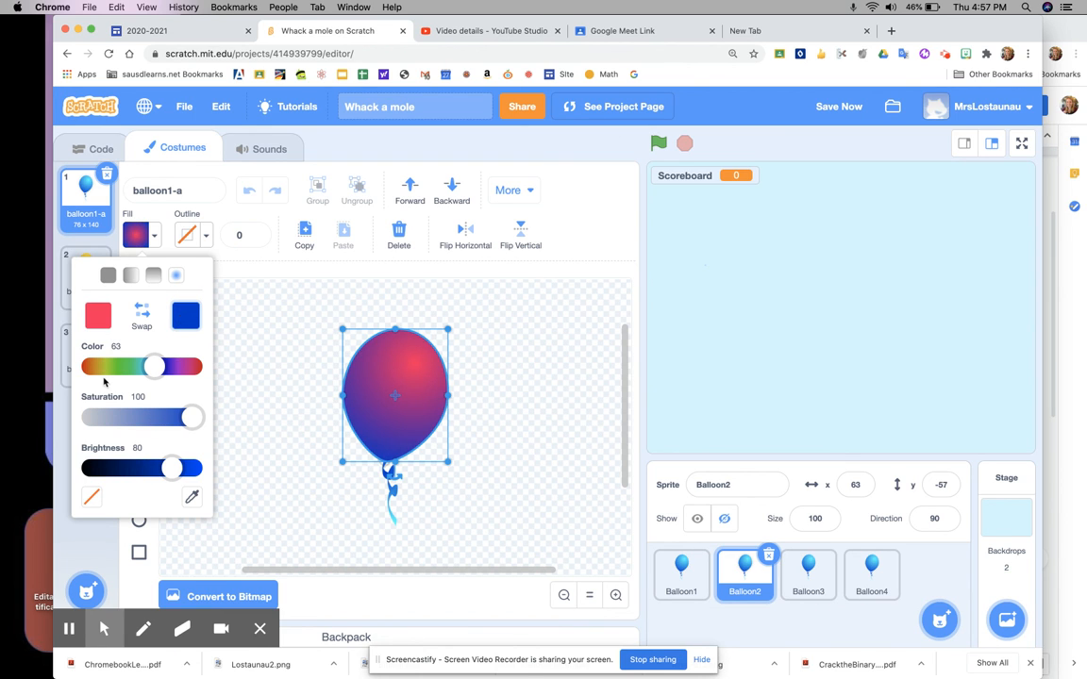
mouse_move(158, 367)
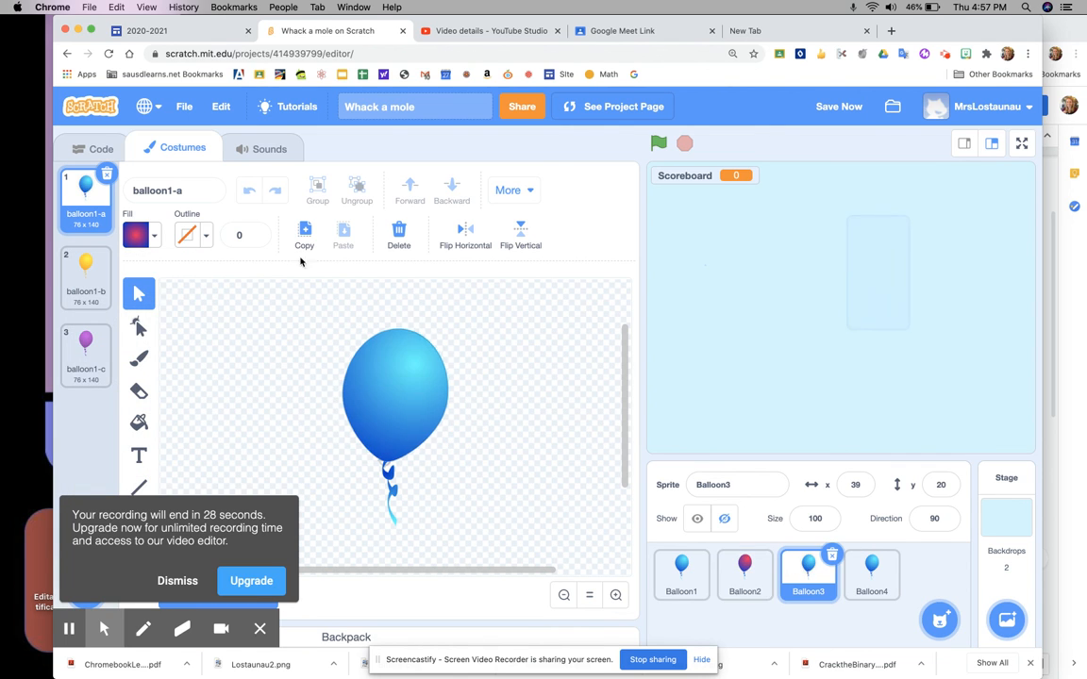
- Recolour Balloon3's balloon fill from blue to green with the Fill Color slider
left_click(136, 234)
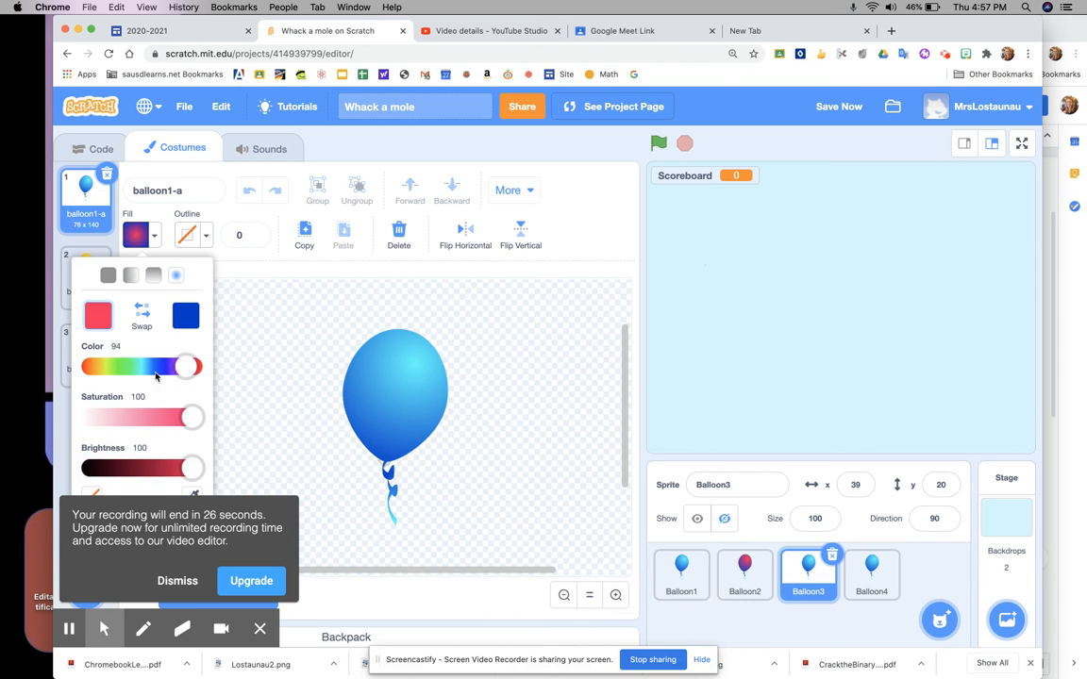
left_click_drag(155, 366, 121, 366)
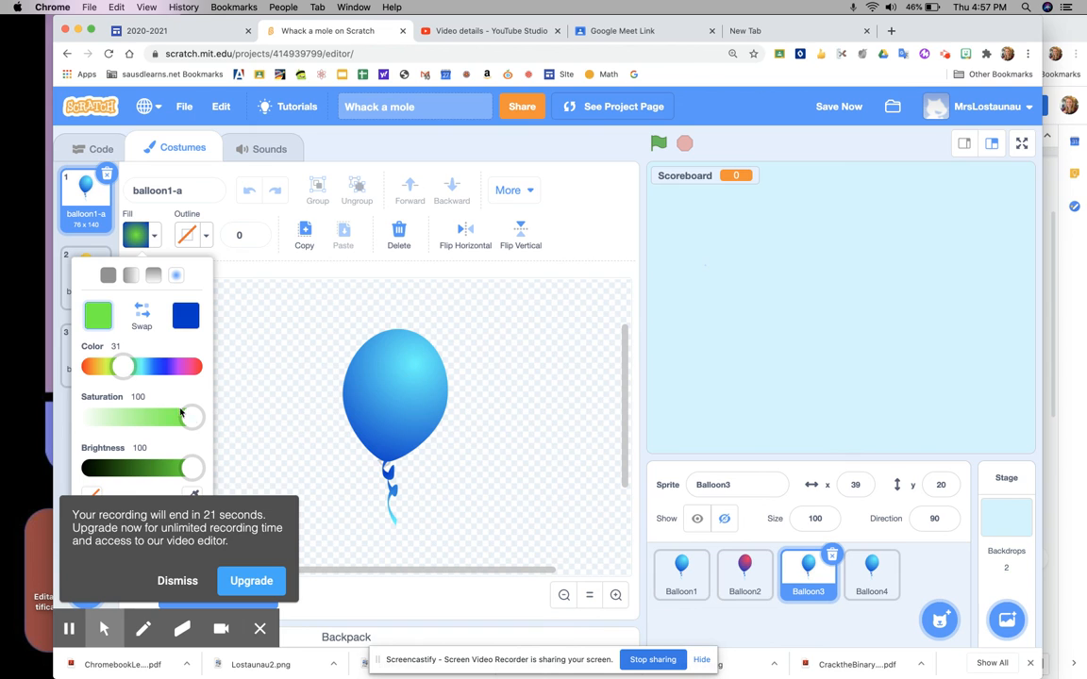
left_click(185, 315)
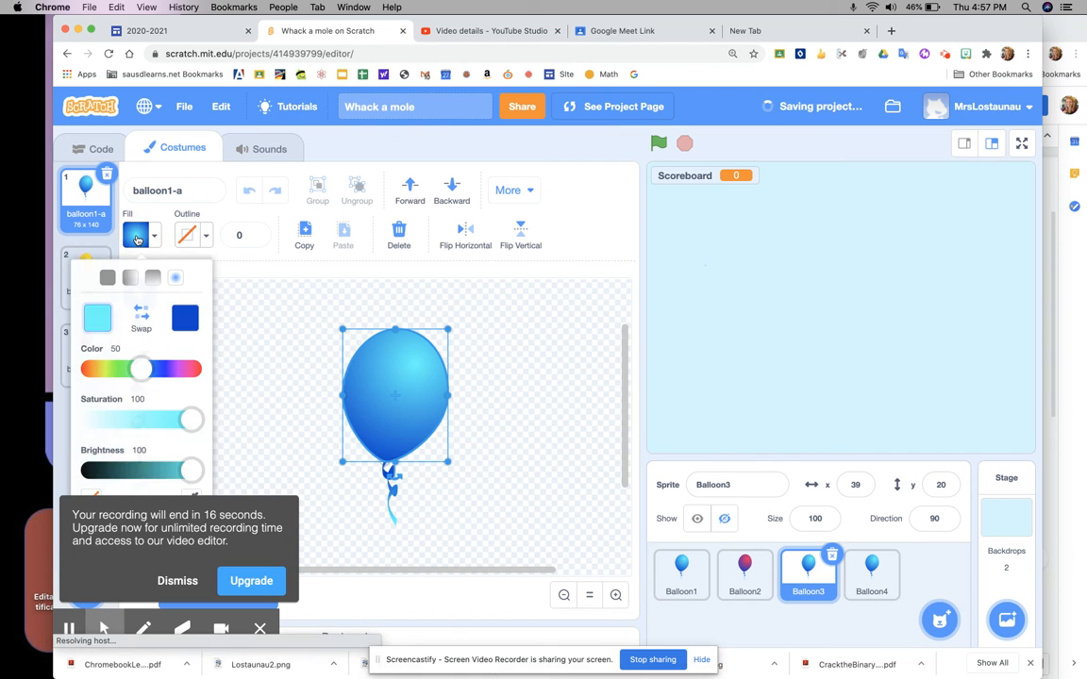
left_click_drag(140, 366, 117, 367)
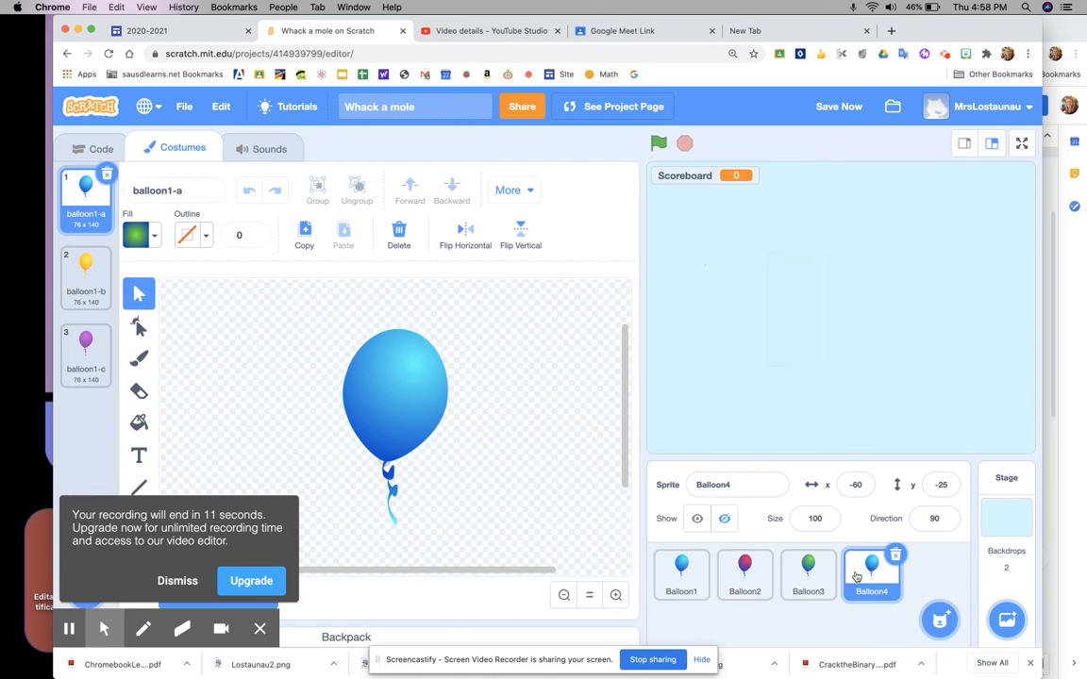
- Recolour Balloon4's balloon fill from blue to orange-red
left_click(134, 234)
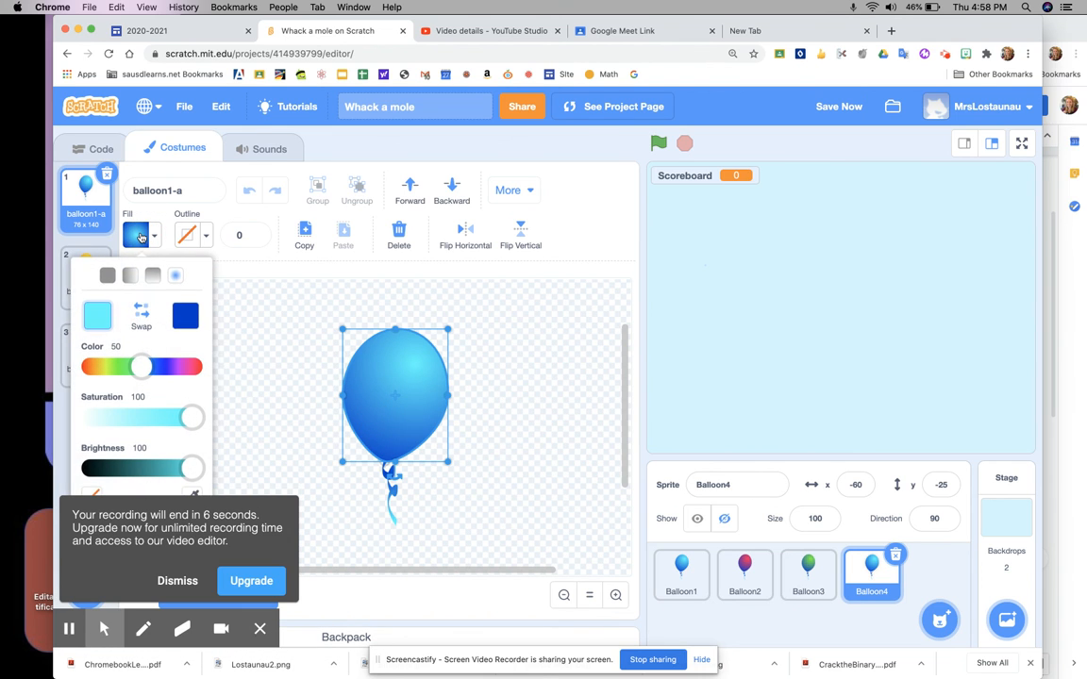
left_click_drag(140, 366, 109, 367)
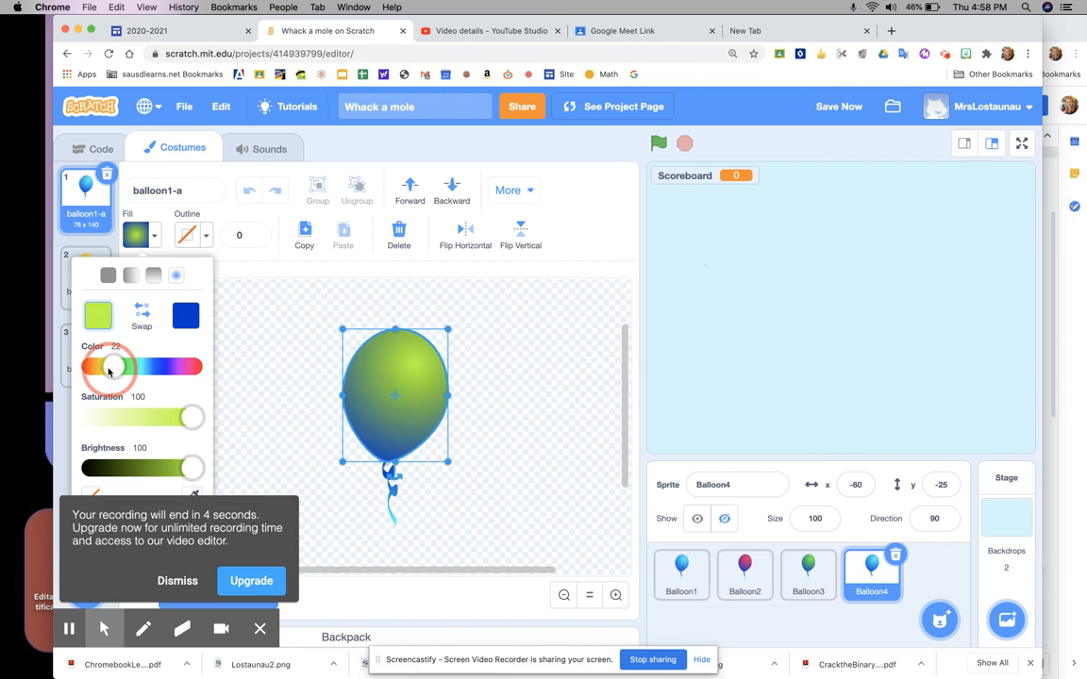
left_click_drag(109, 366, 91, 366)
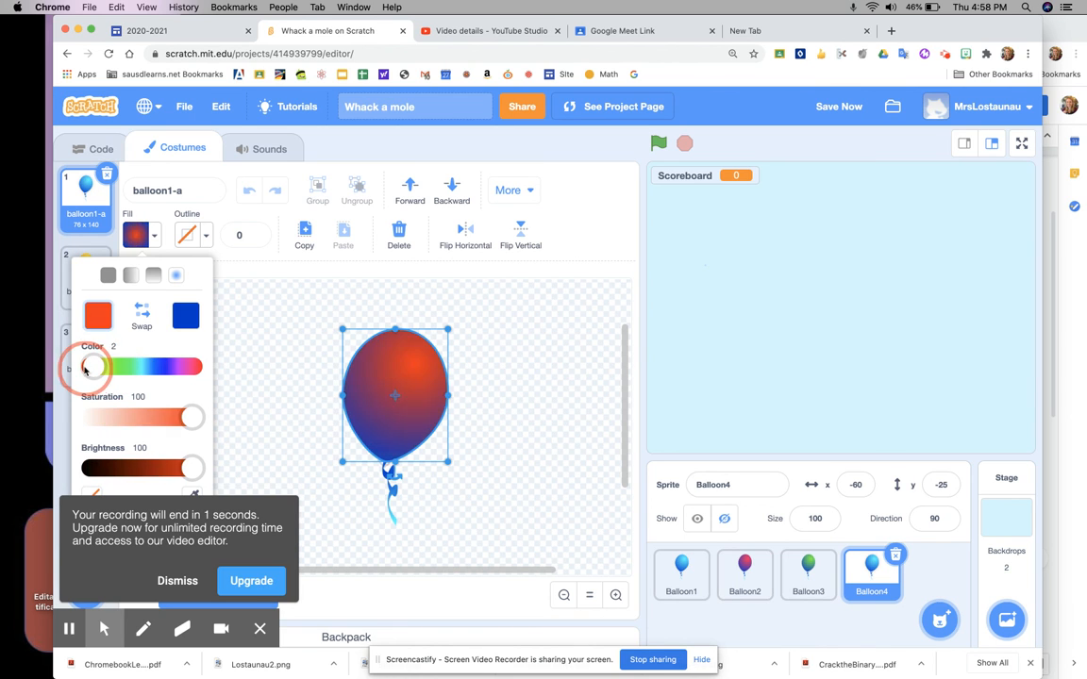